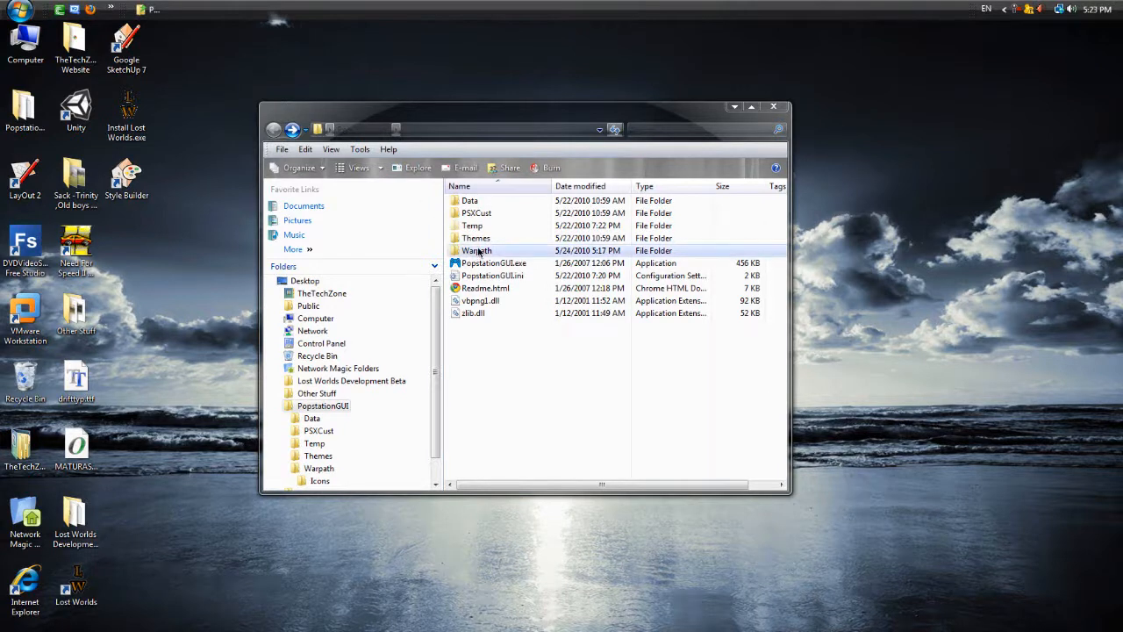
Step: Review the Warpath .img, .ccd and .sub files, then launch PopstationGUI.exe
double_click(476, 251)
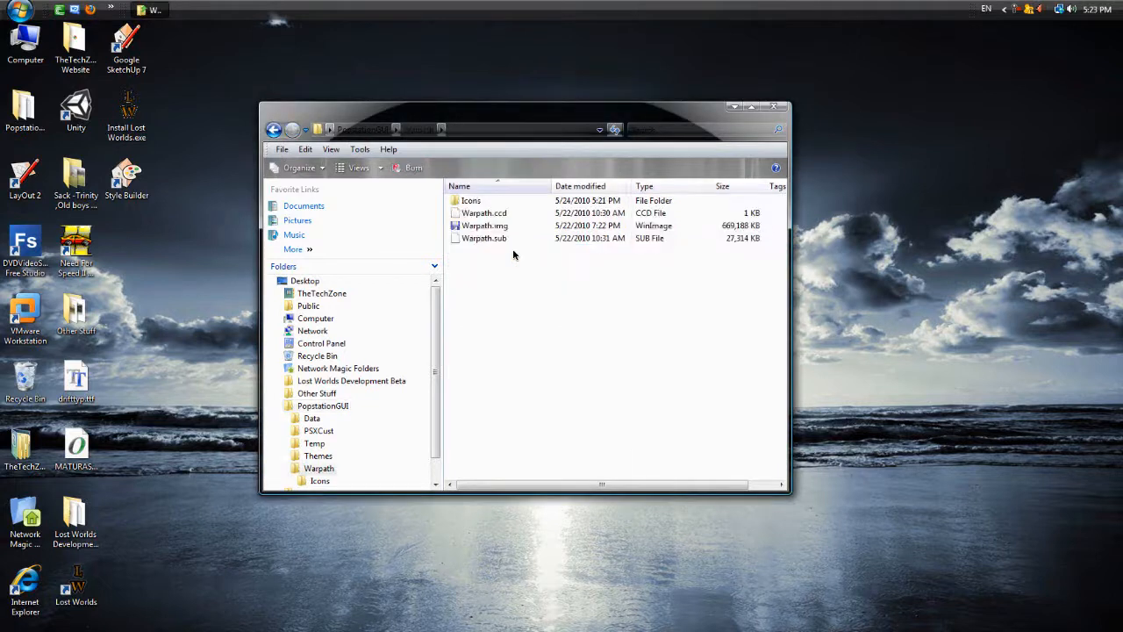
left_click(485, 225)
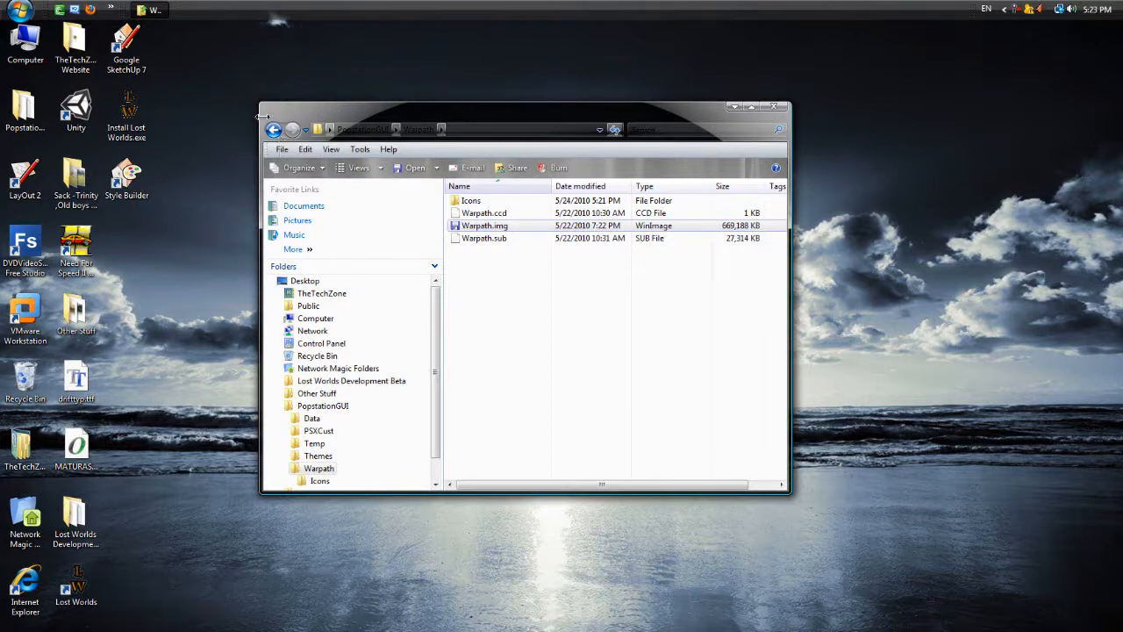
left_click(274, 129)
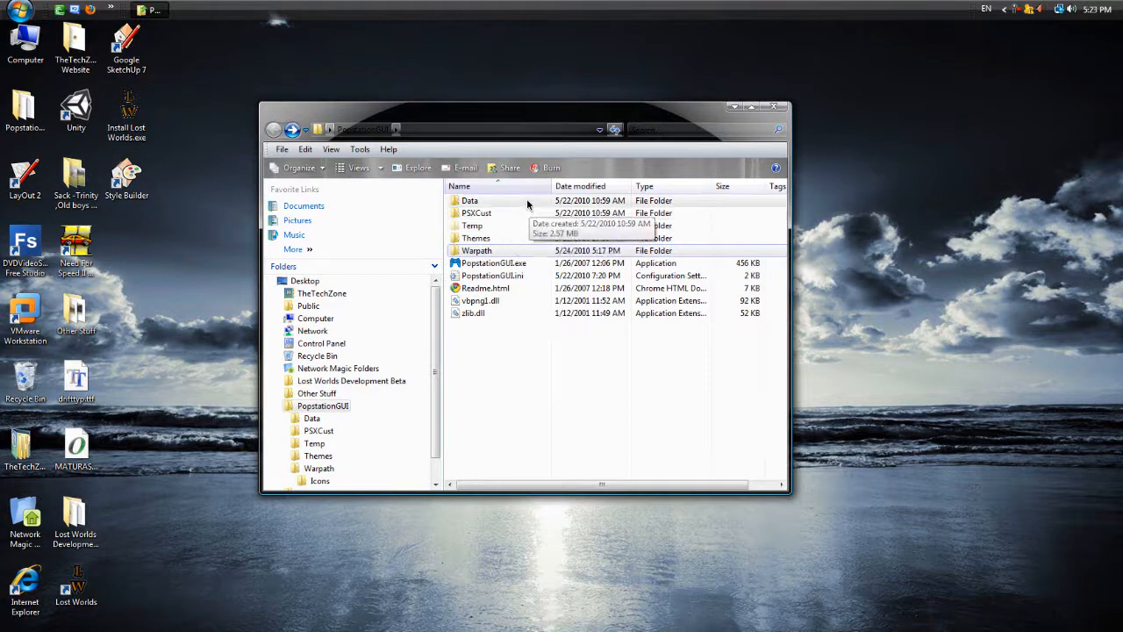
mouse_move(537, 217)
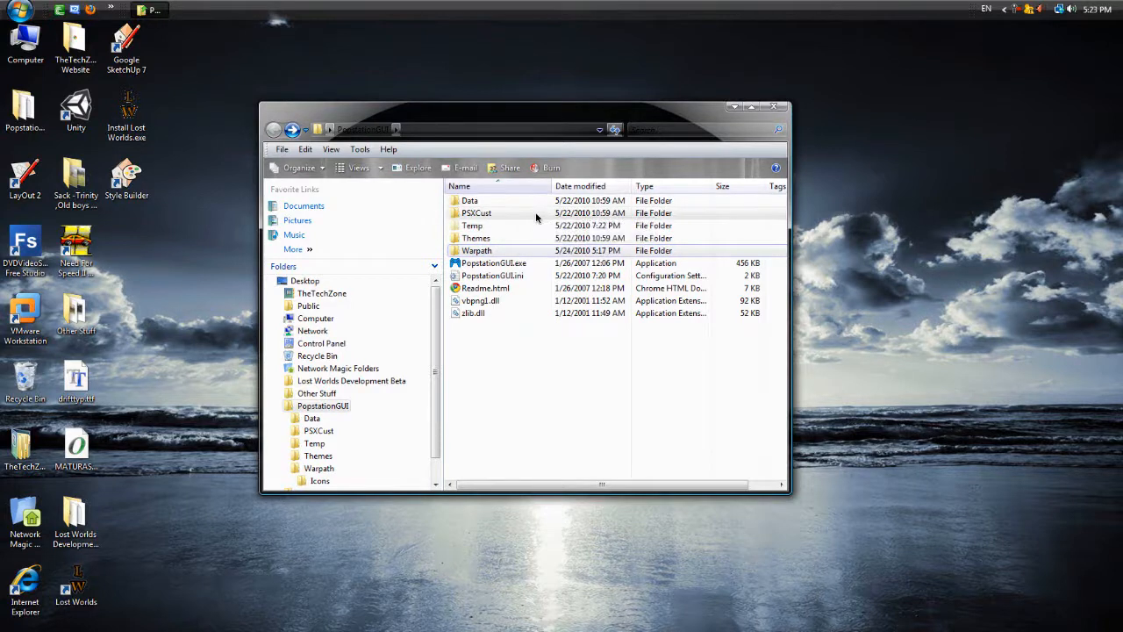
left_click(494, 262)
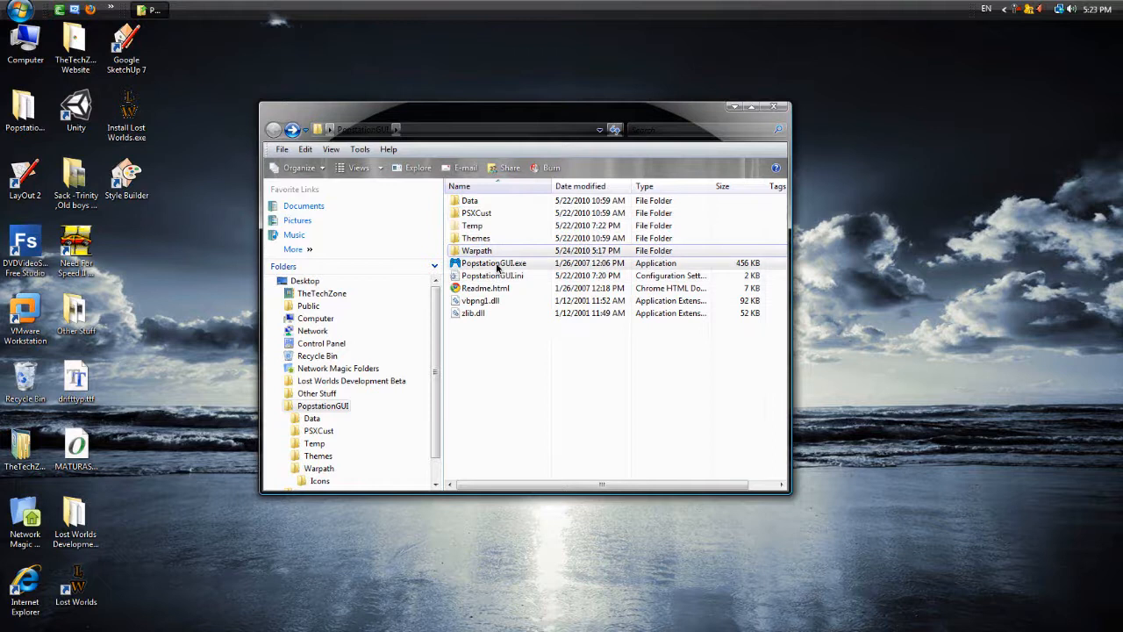
double_click(494, 263)
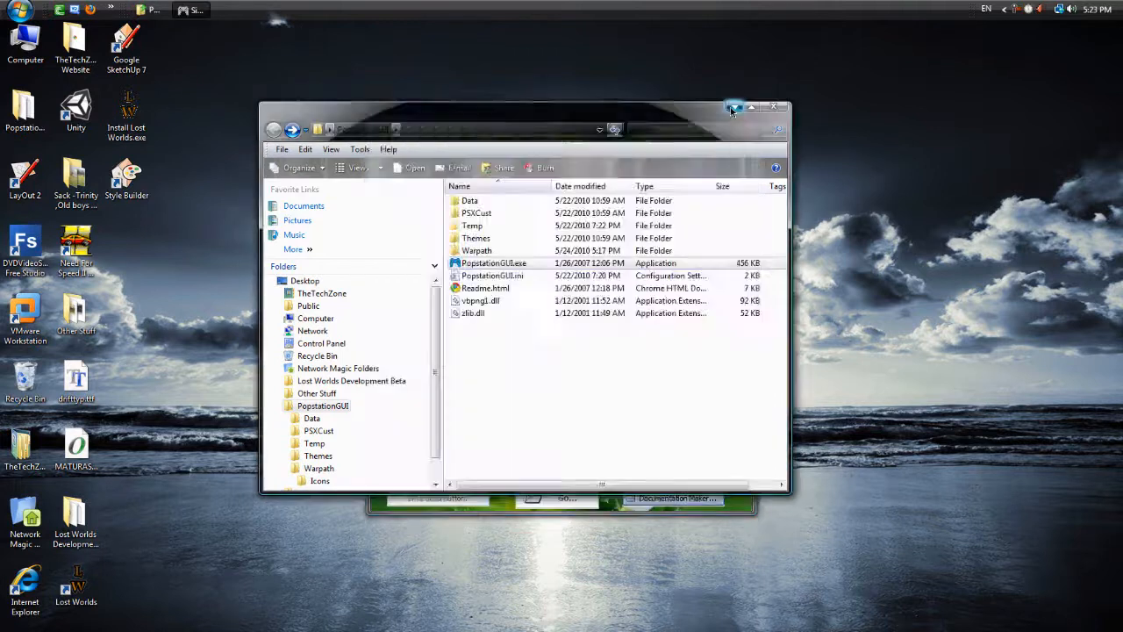
Step: Select Warpath.img from the Warpath folder as the PSX image file
double_click(493, 263)
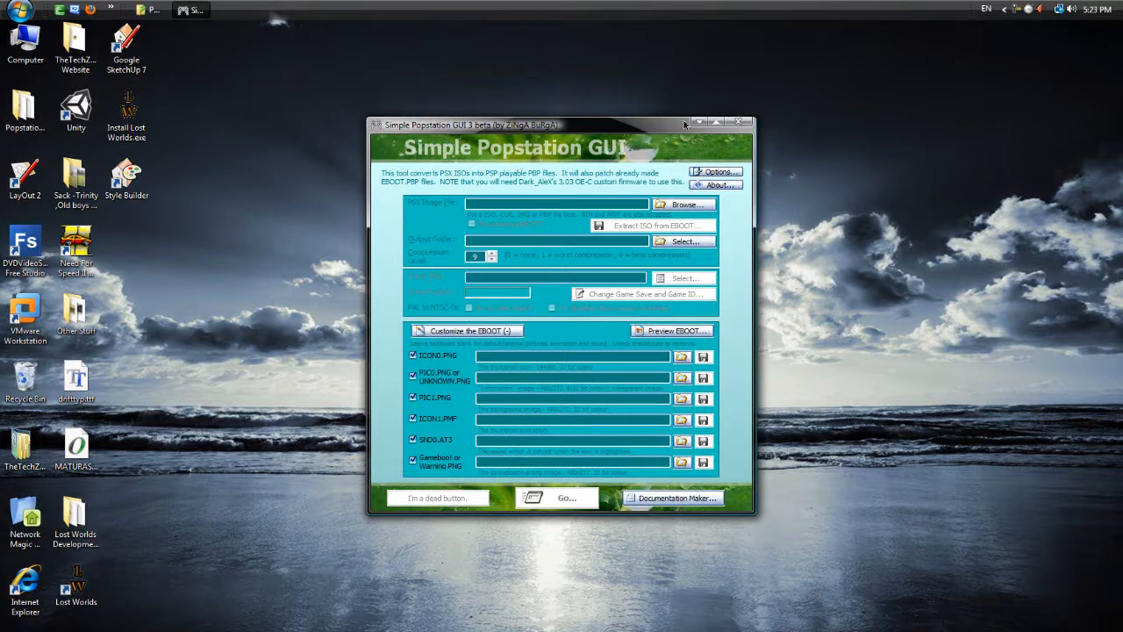
left_click(685, 204)
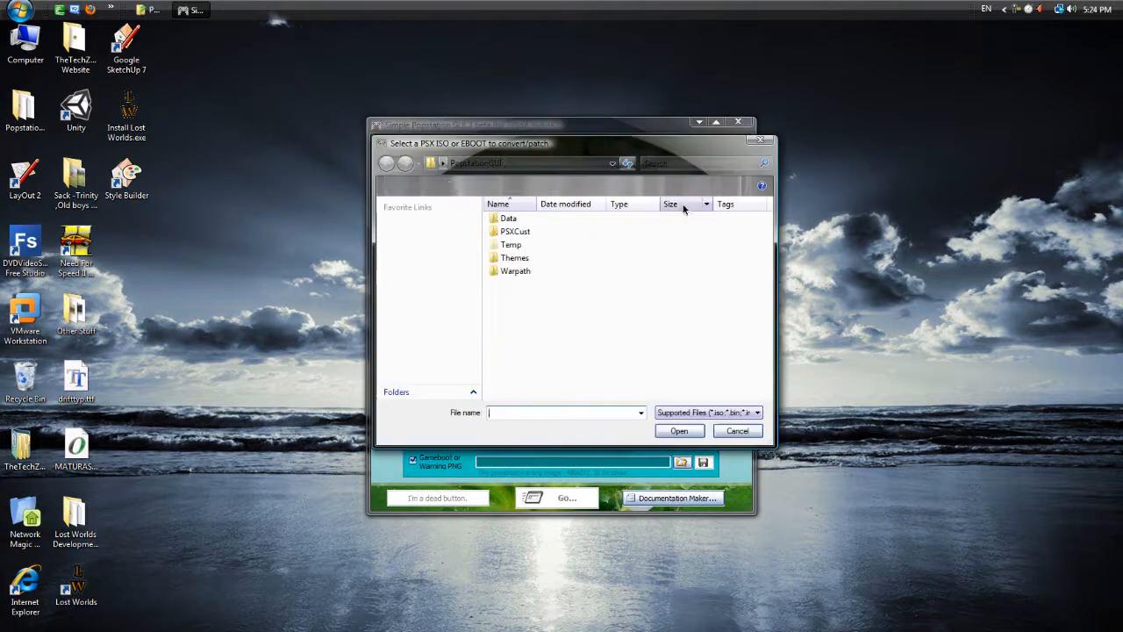
double_click(515, 270)
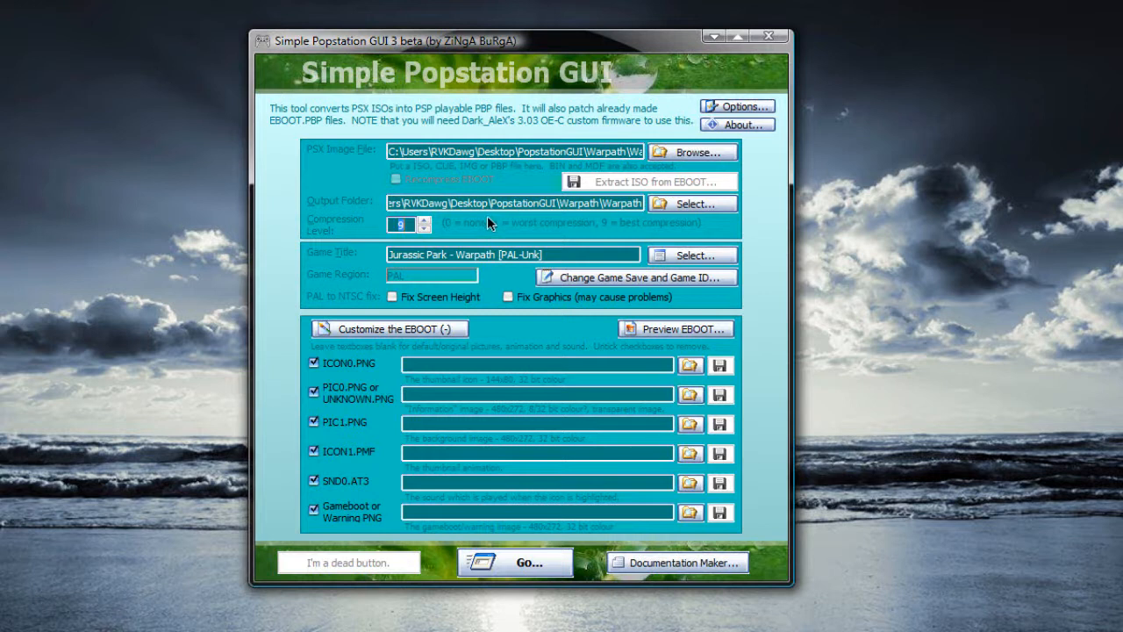
mouse_move(456, 217)
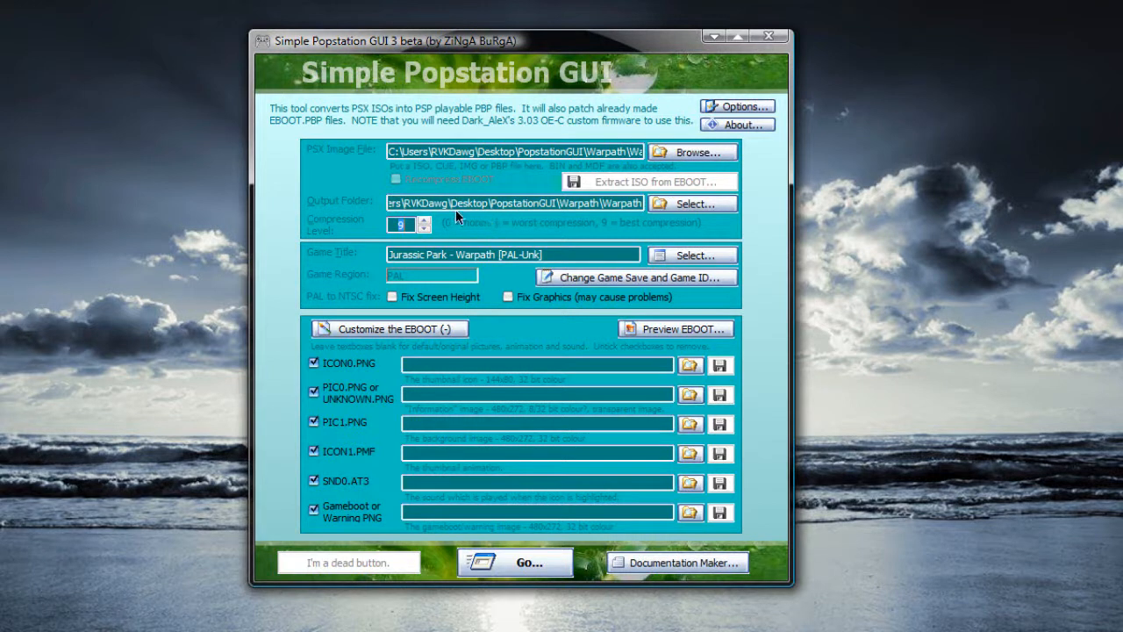
mouse_move(439, 118)
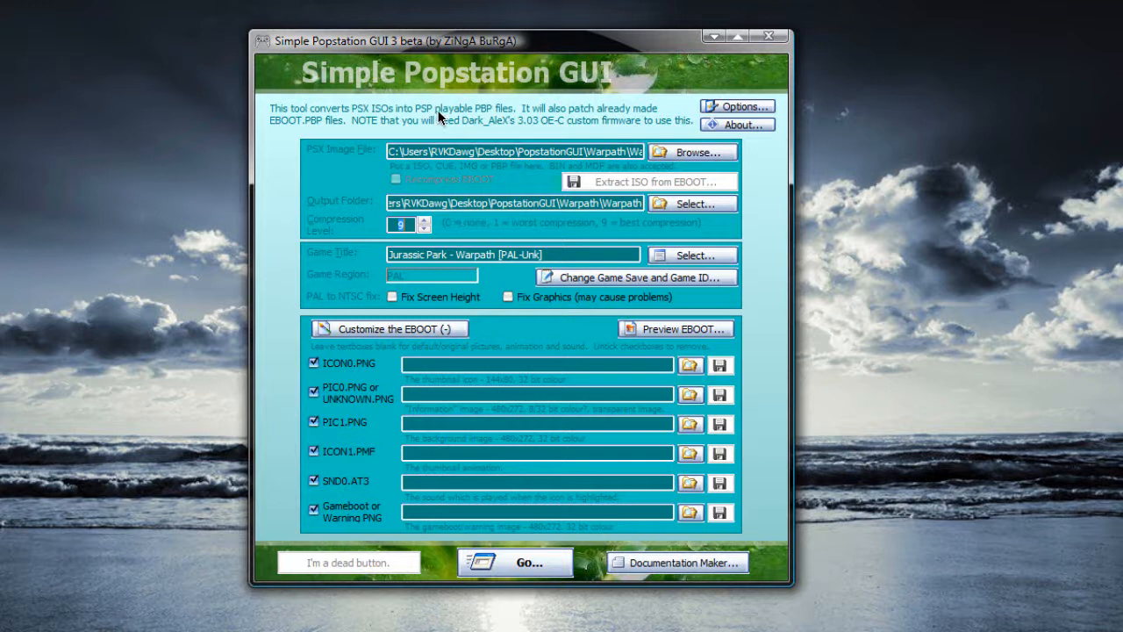
mouse_move(443, 114)
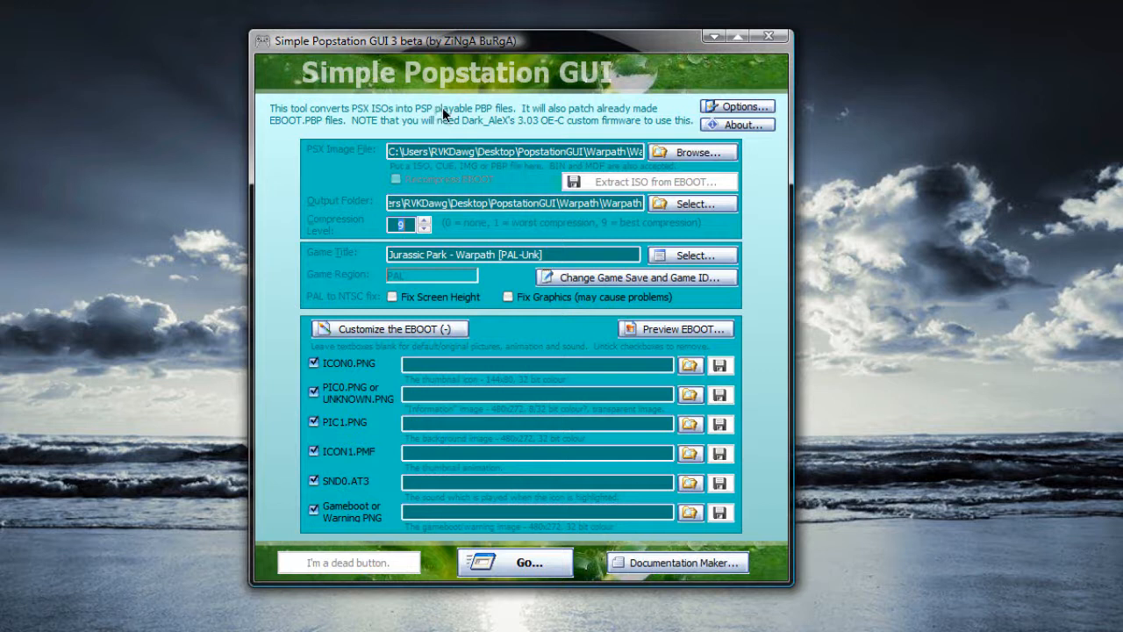
mouse_move(448, 118)
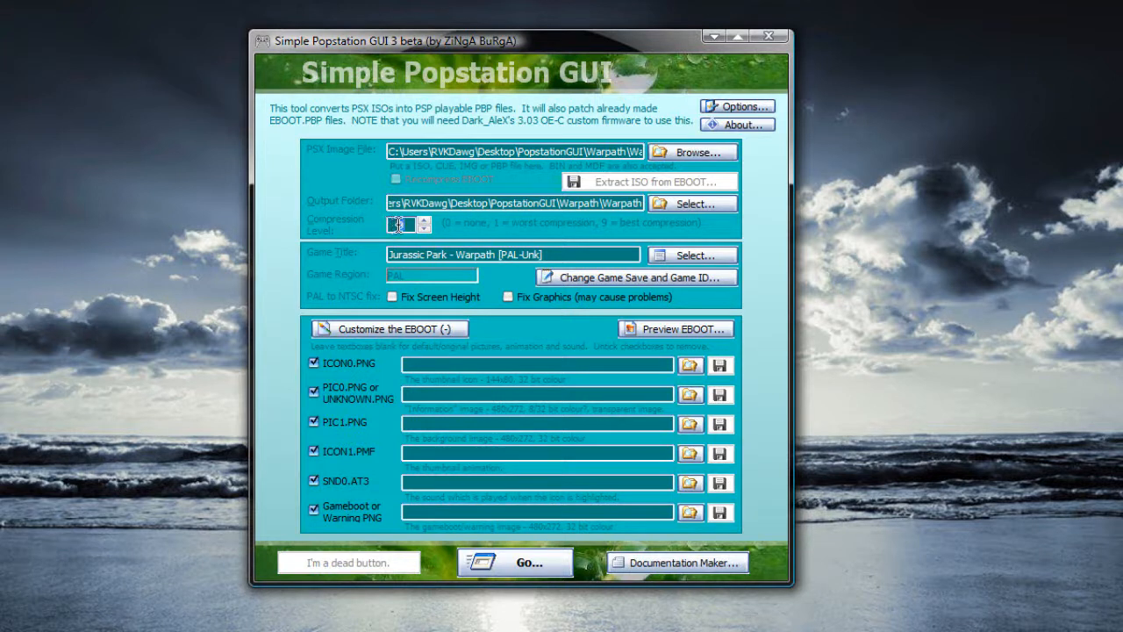
left_click(423, 221)
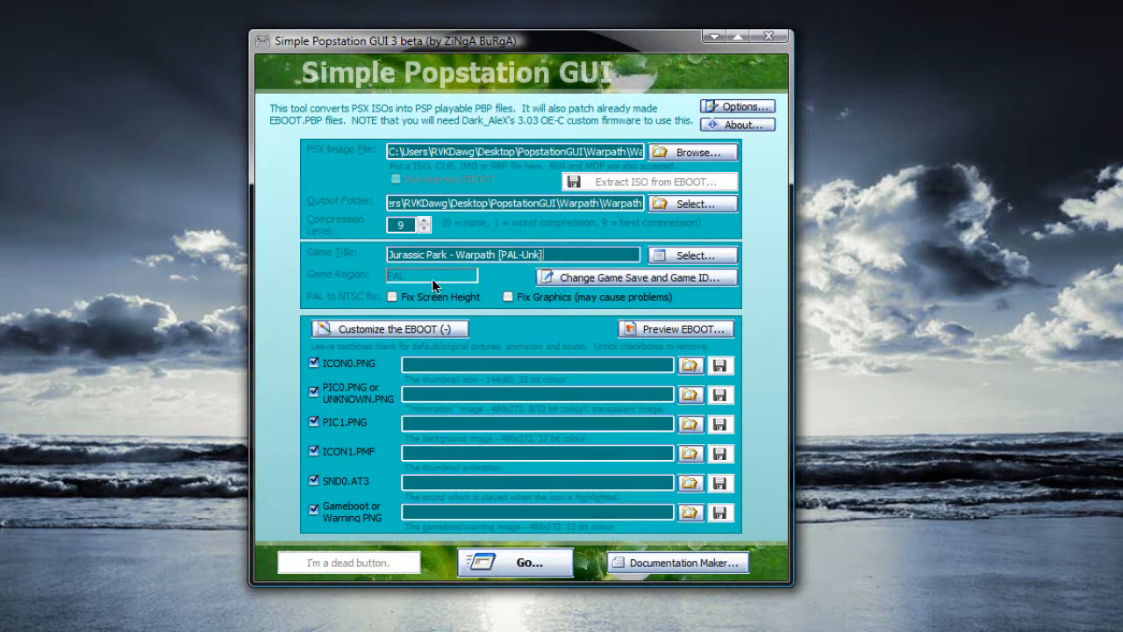
Step: Preview the default EBOOT startup screen and close the preview
left_click(388, 327)
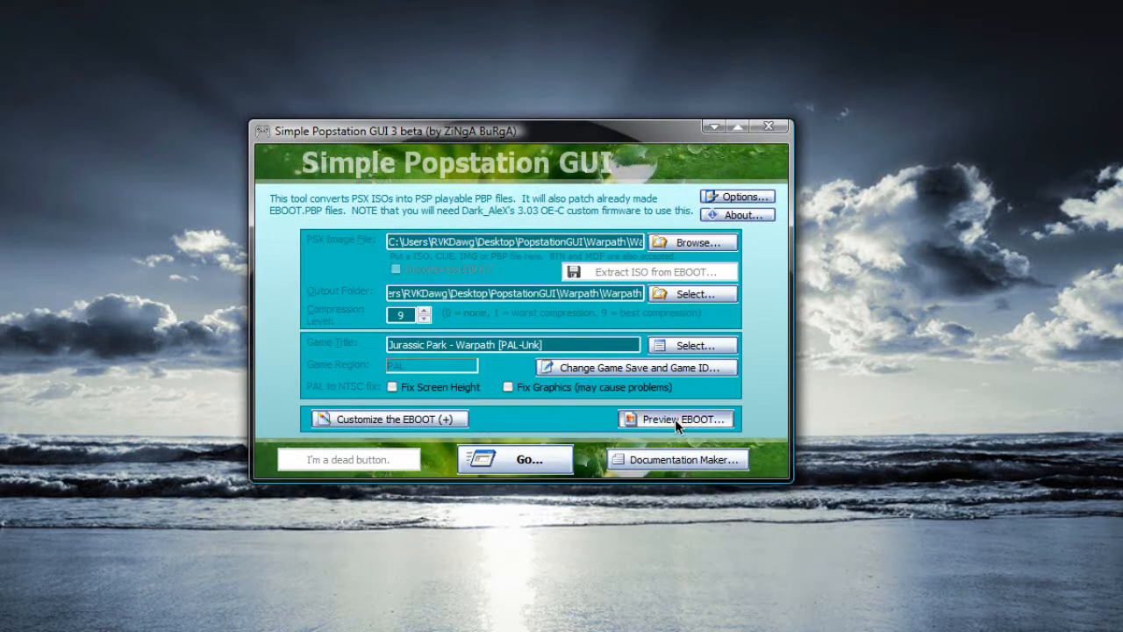
left_click(677, 418)
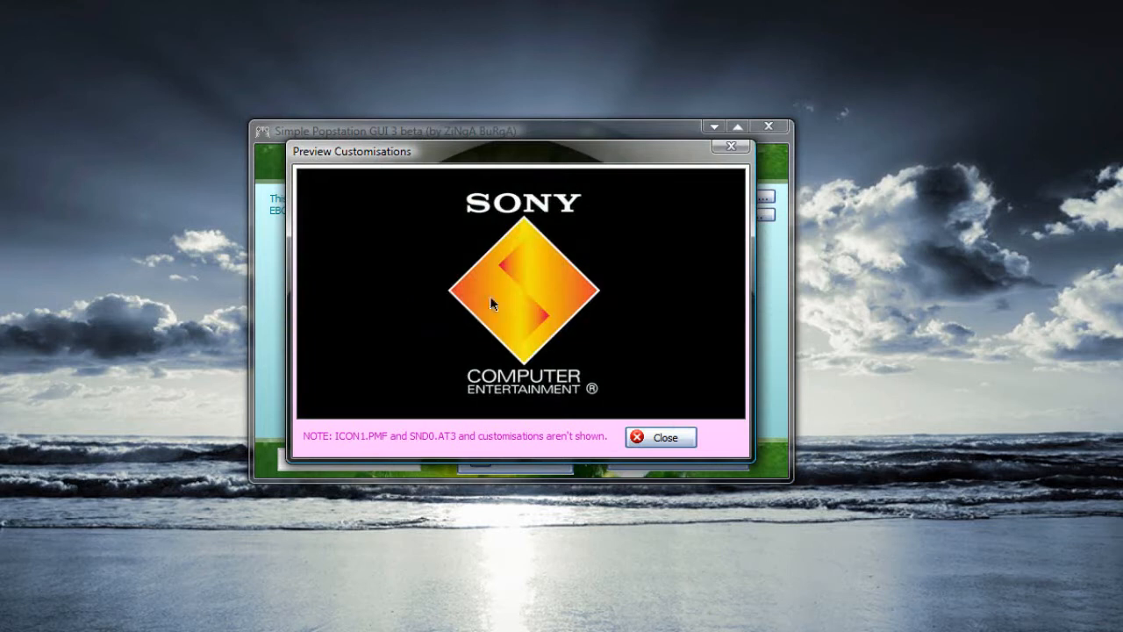
mouse_move(663, 438)
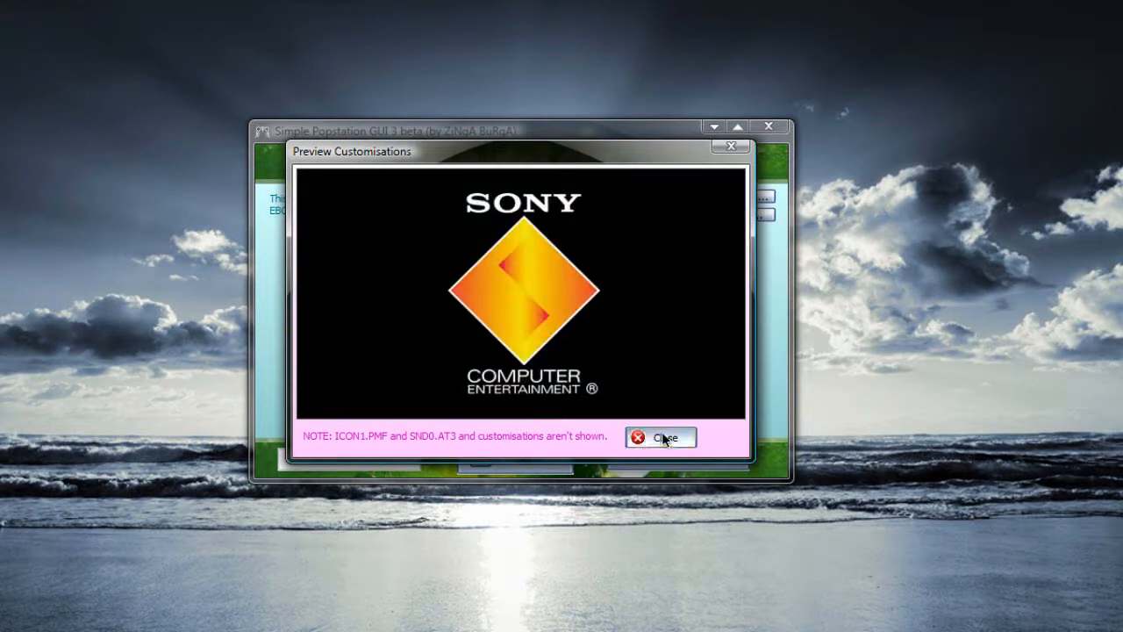
left_click(661, 437)
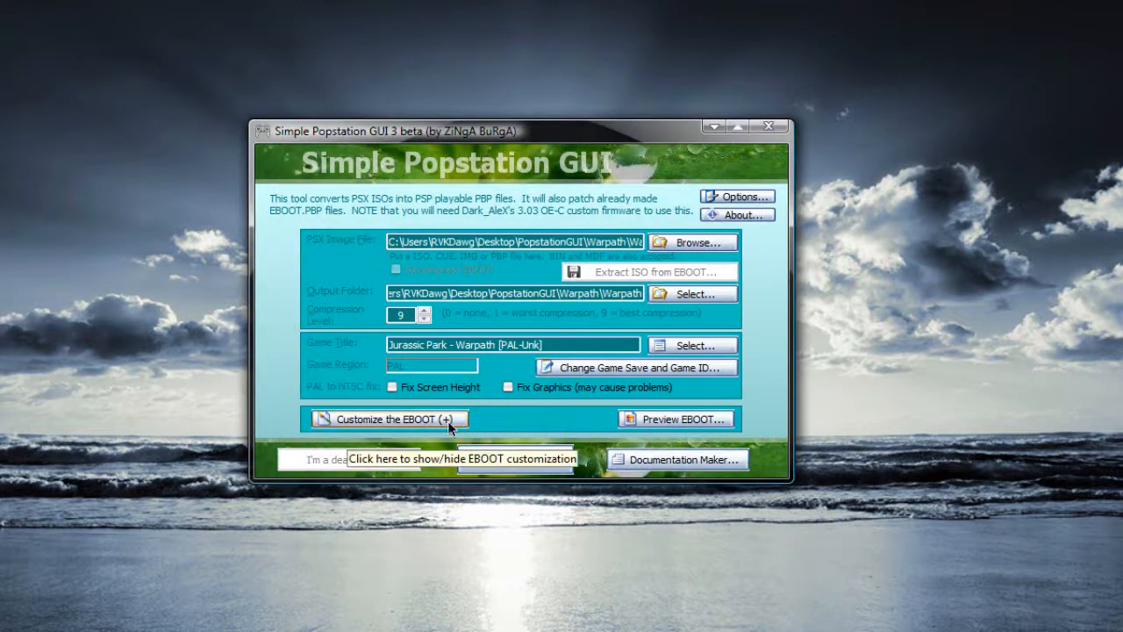
Step: Re-expand the EBOOT customization section and toggle the ICON0.PNG option off and on
left_click(388, 418)
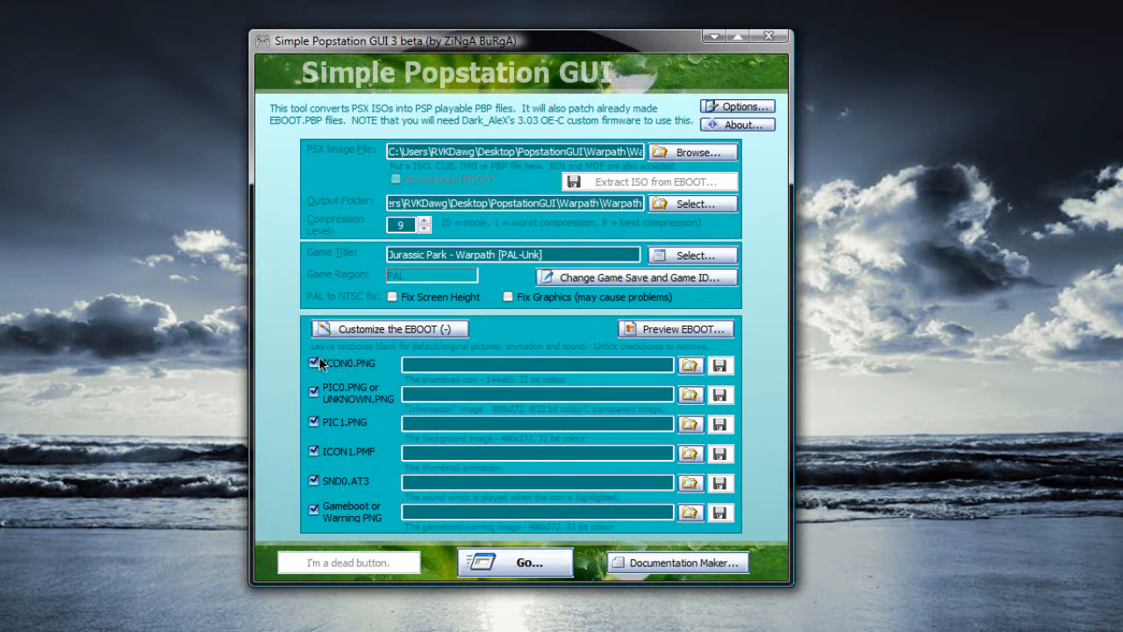
left_click(314, 363)
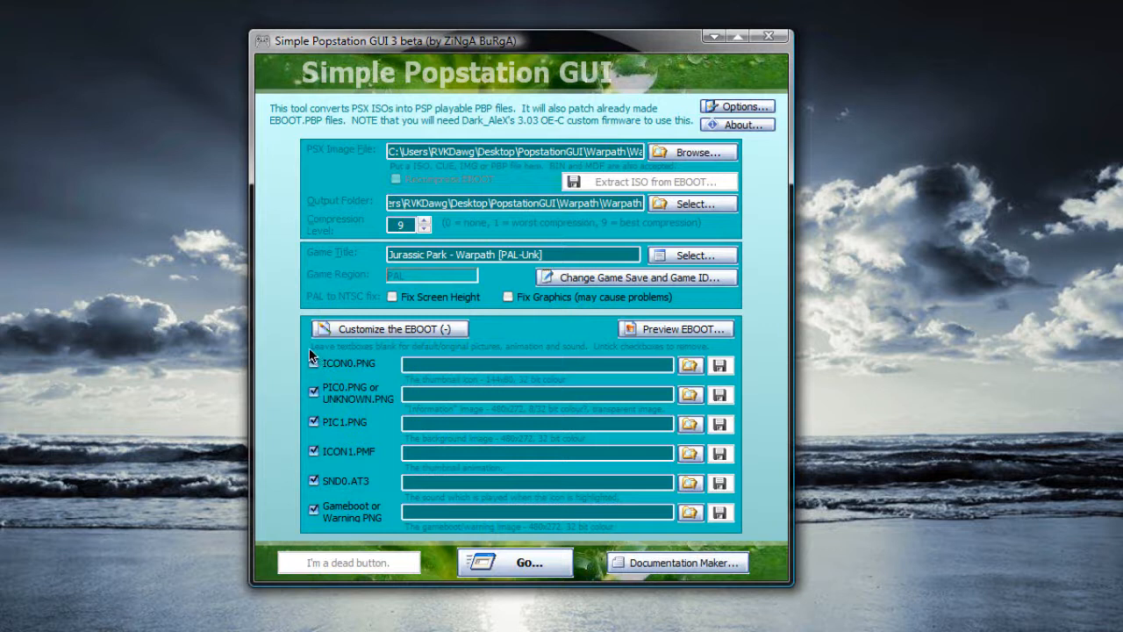
left_click(314, 362)
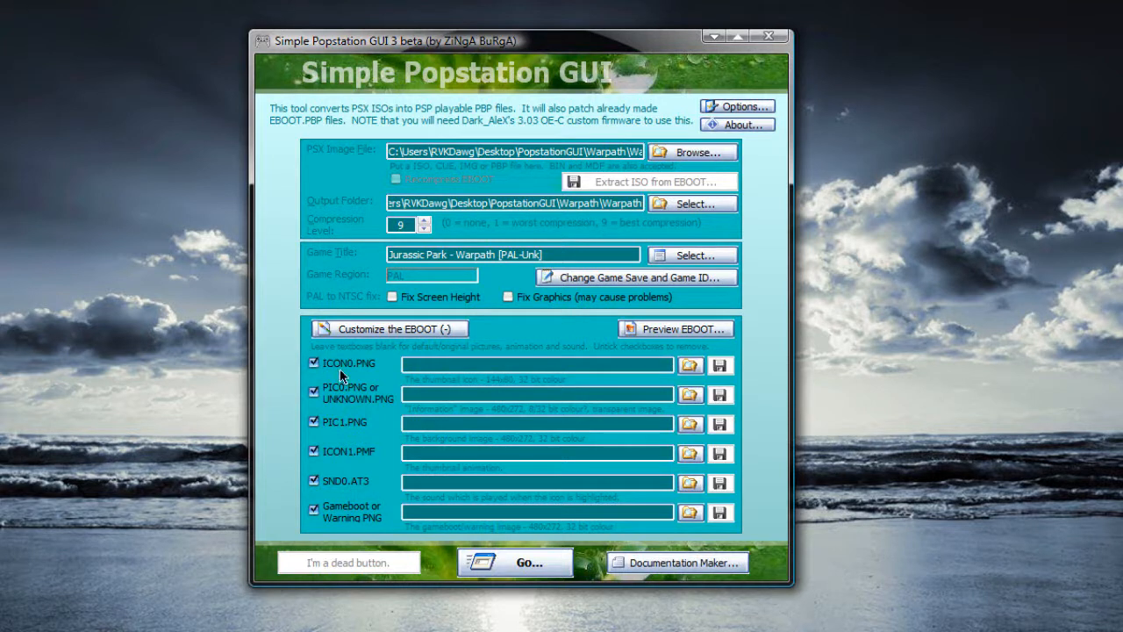
mouse_move(343, 454)
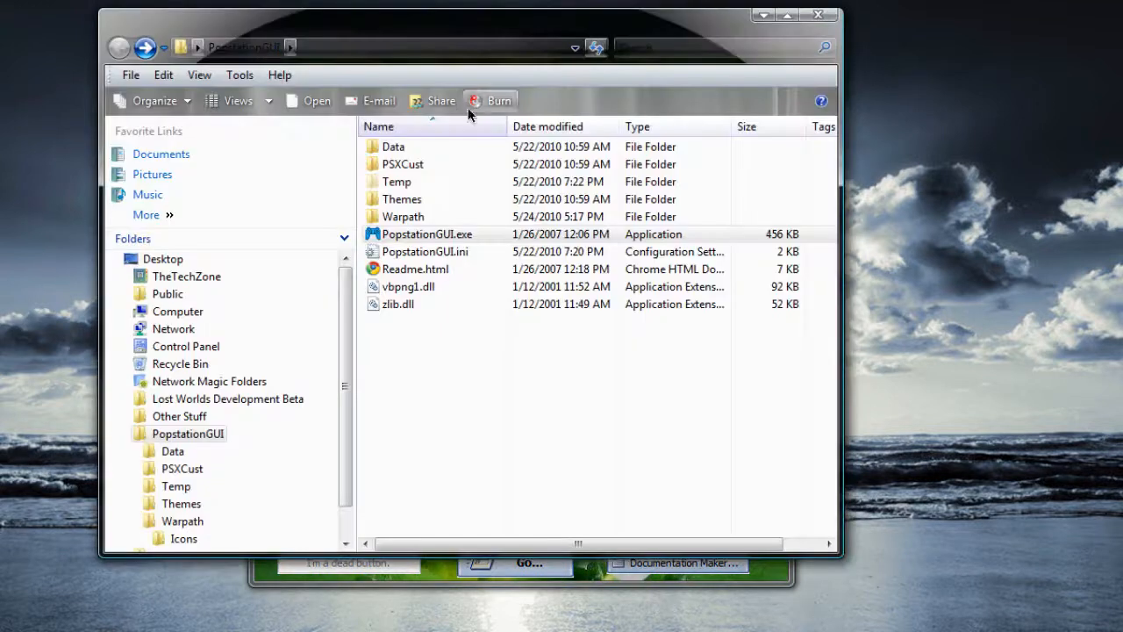
Step: Browse Explorer to PopstationGUI > Warpath > Icons, holding Icon0.jpg, Icon0.png and Pic1.png
double_click(403, 217)
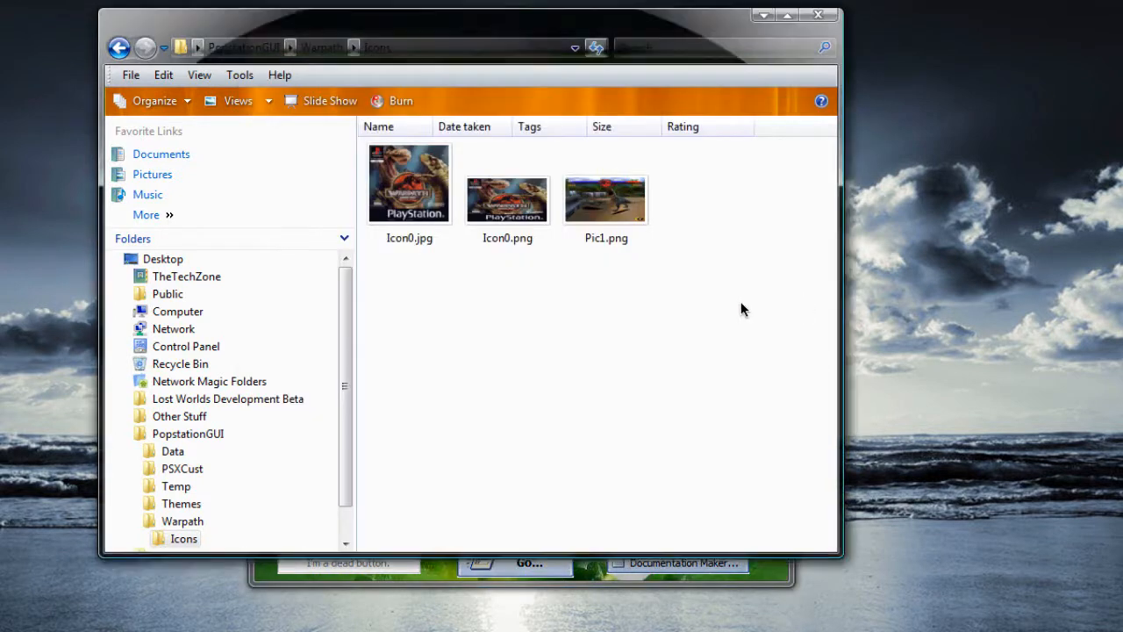
left_click(409, 184)
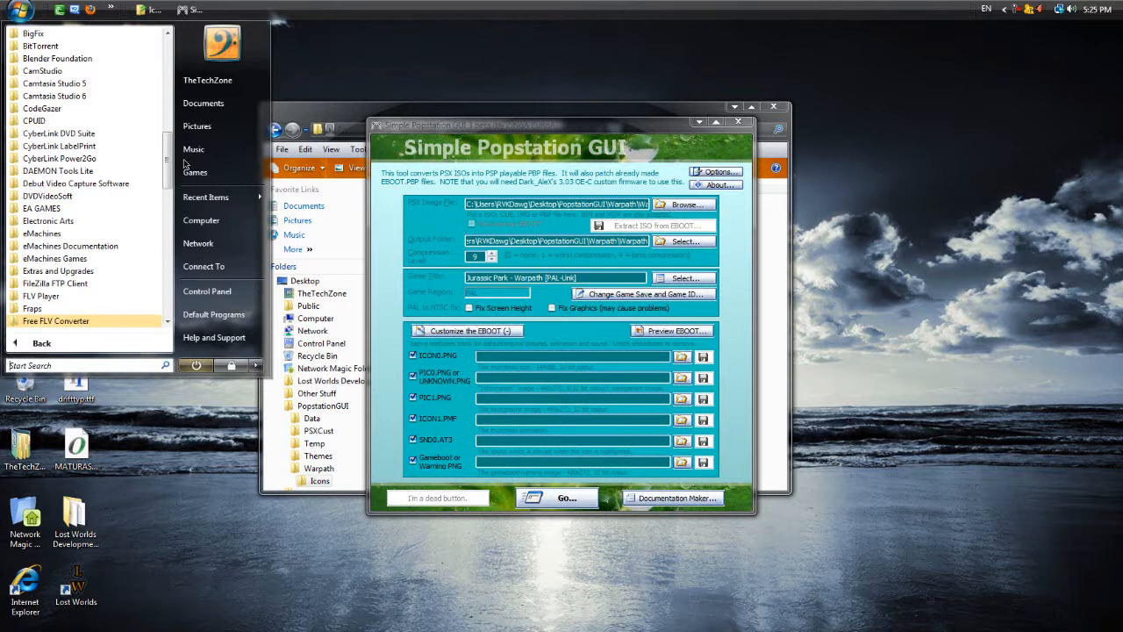
Step: Launch Adobe Photoshop CS4 from the Start menu's All Programs list
scroll("down", 3)
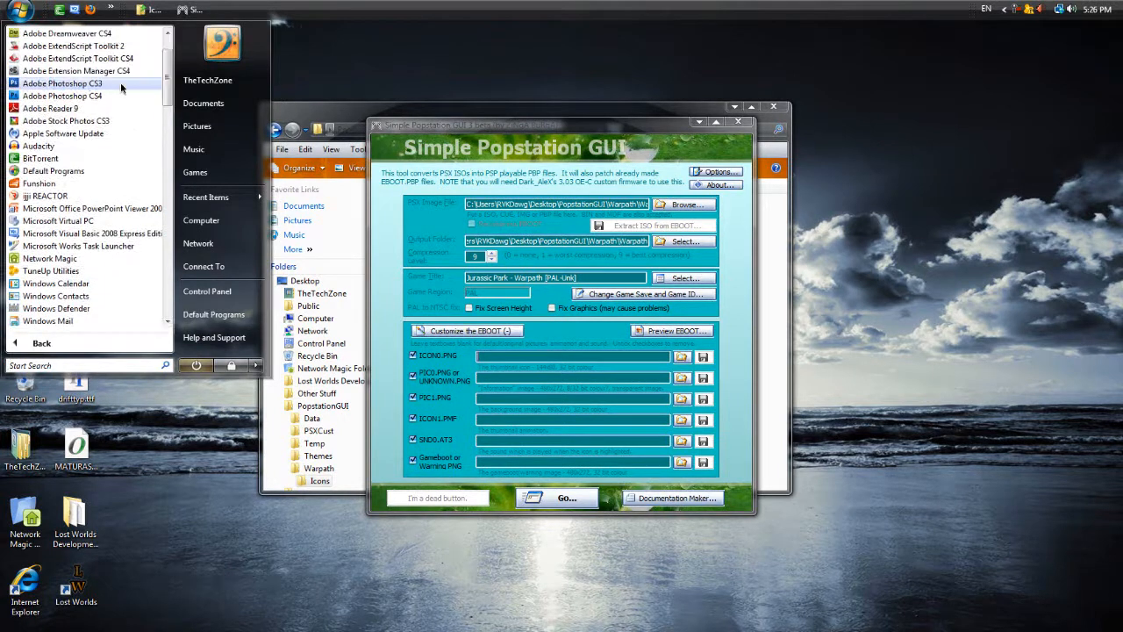
left_click(337, 63)
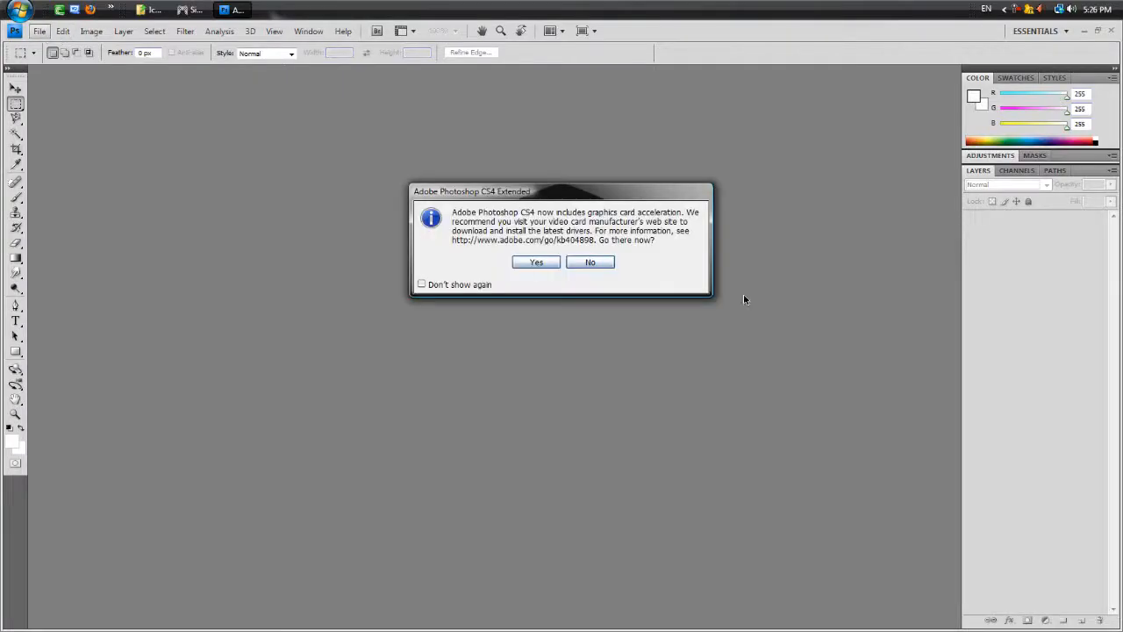
Step: Decline the graphics prompt and open Icon0.jpg from Desktop > PopstationGUI > Warpath > Icons
left_click(590, 262)
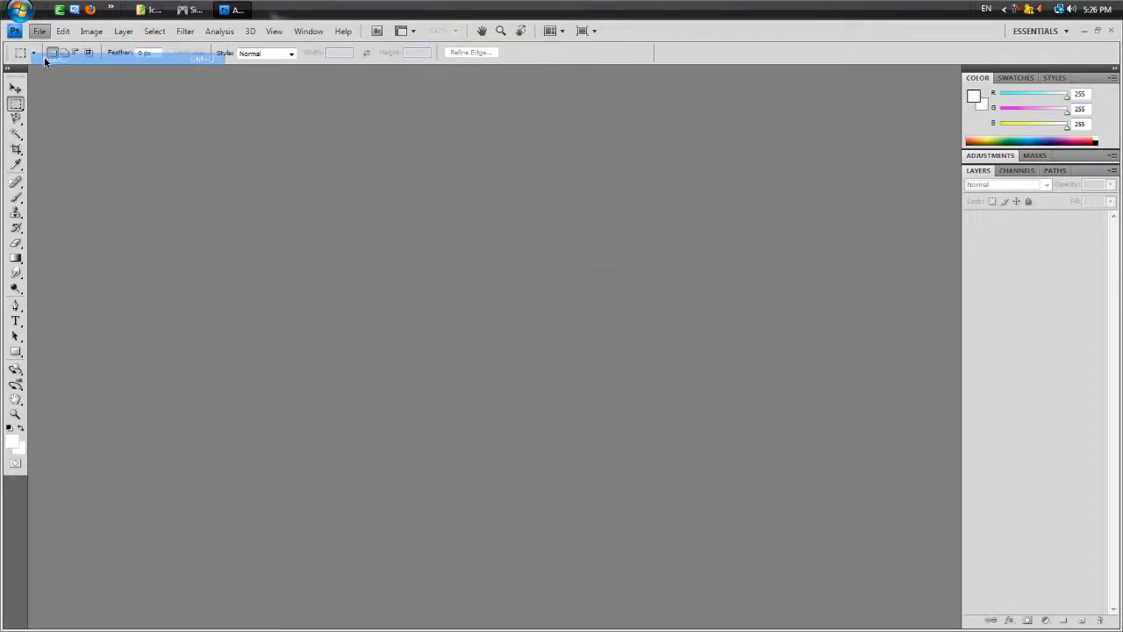
left_click(38, 30)
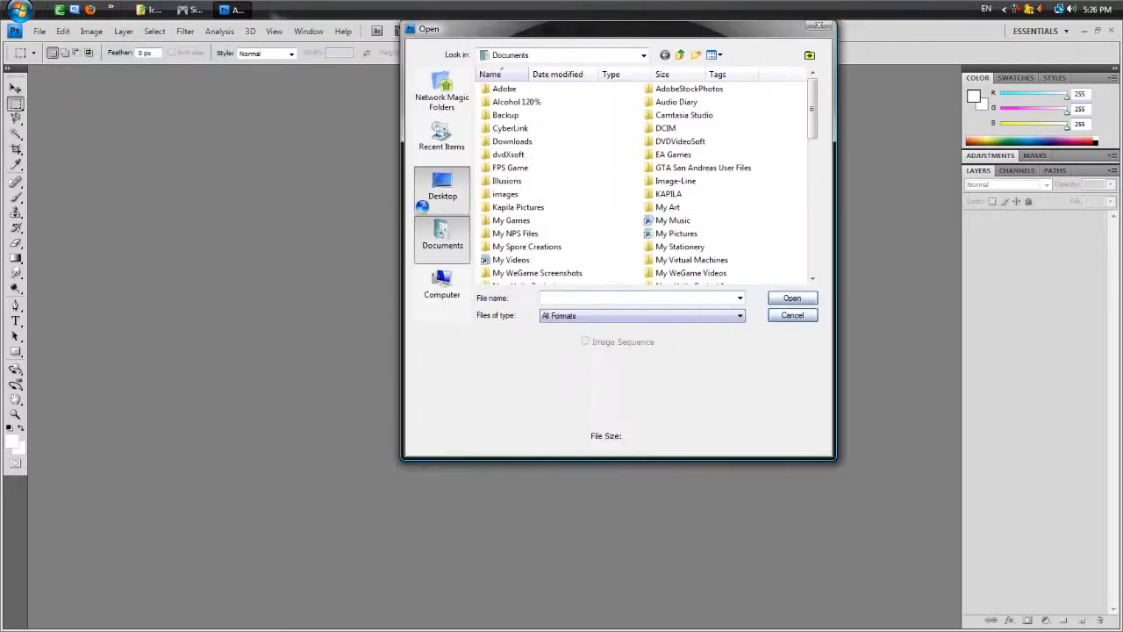
left_click(442, 188)
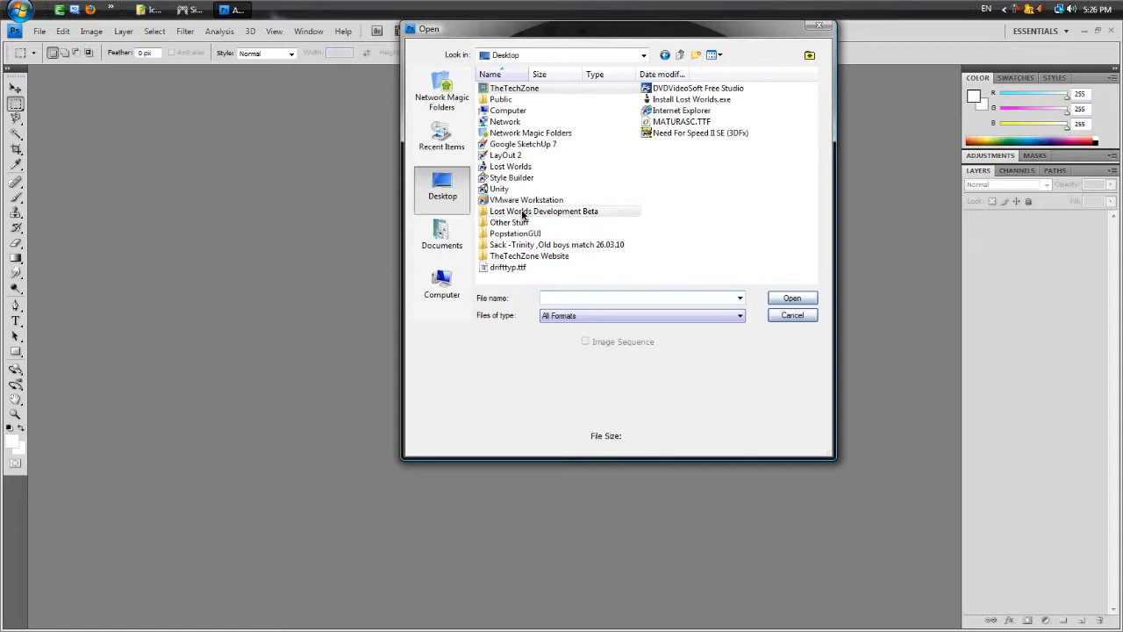
double_click(544, 211)
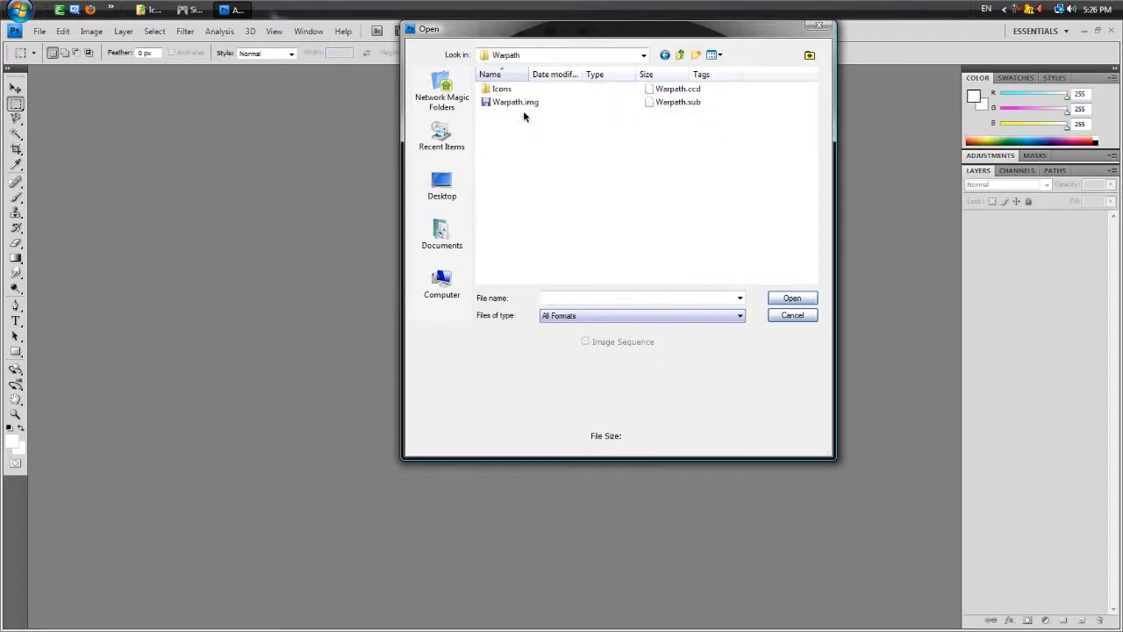
double_click(501, 89)
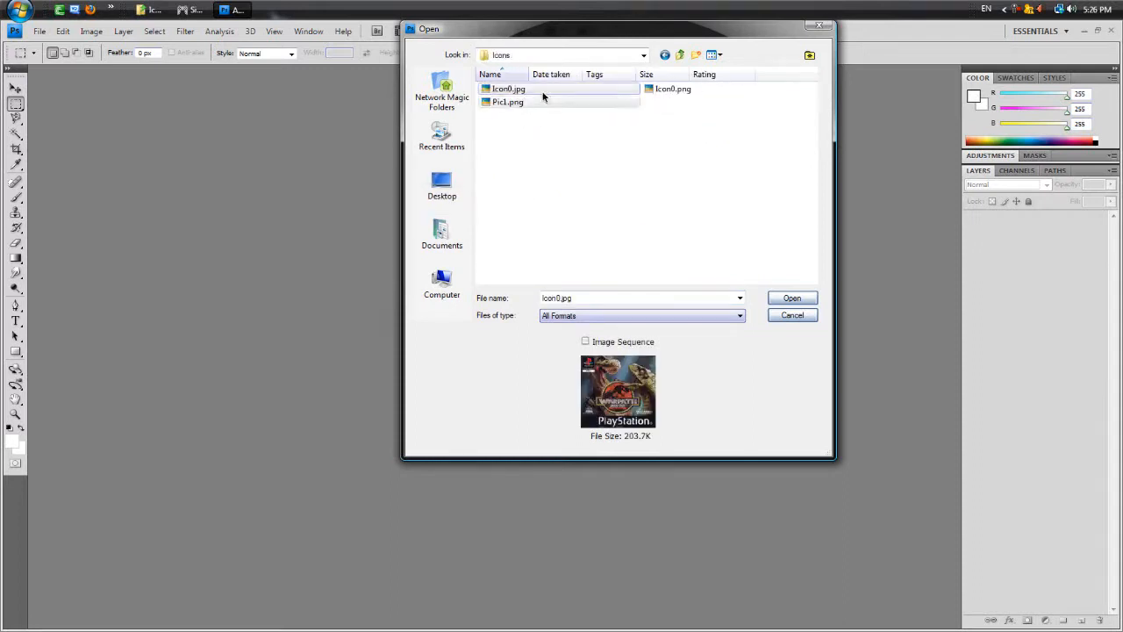
left_click(790, 297)
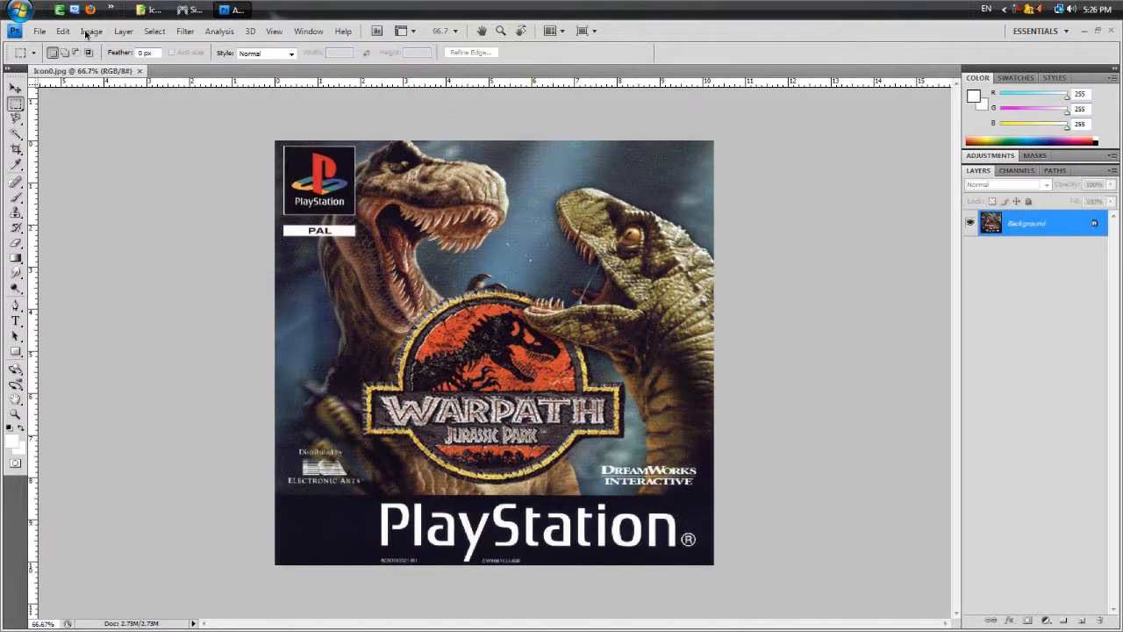
Step: Resize the Warpath cover image to 144 pixels wide without constrained proportions
left_click(91, 30)
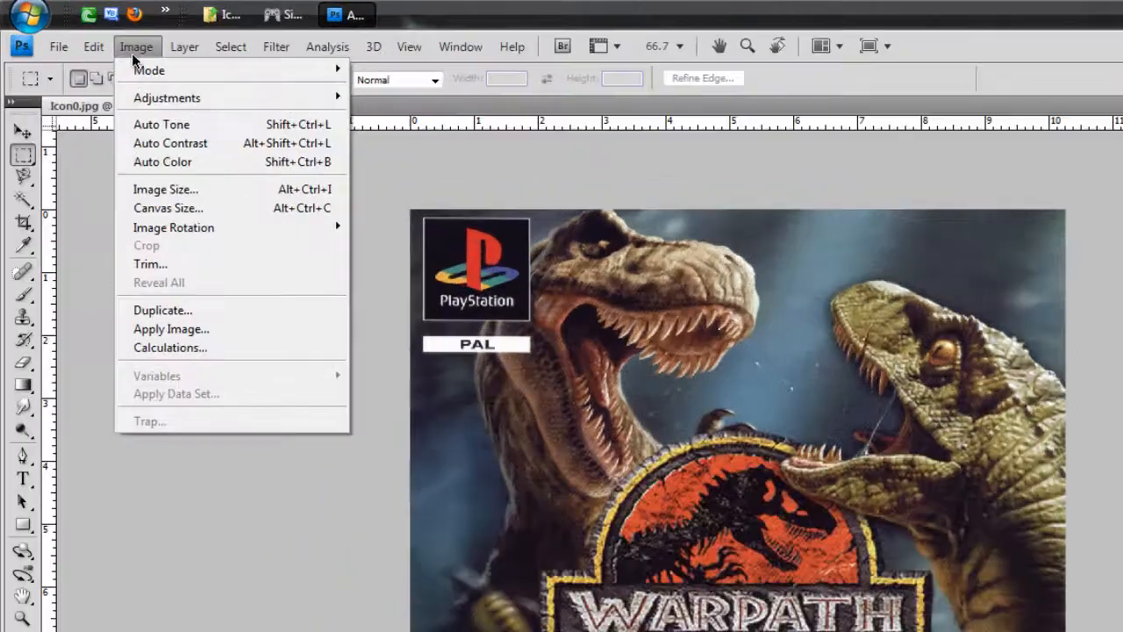
left_click(165, 189)
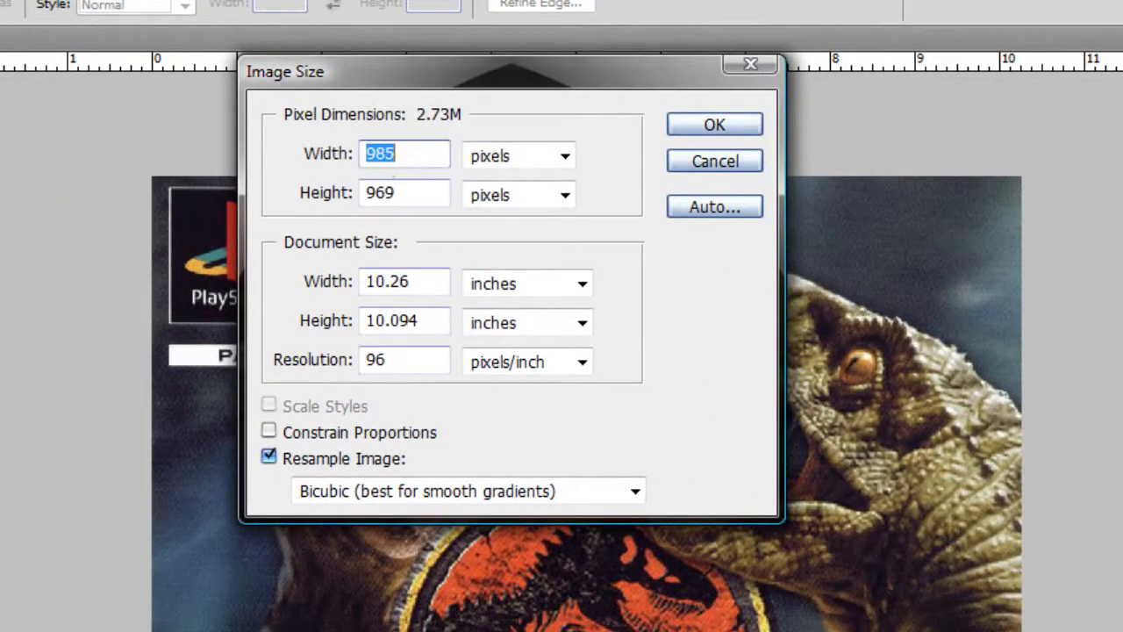
type("1")
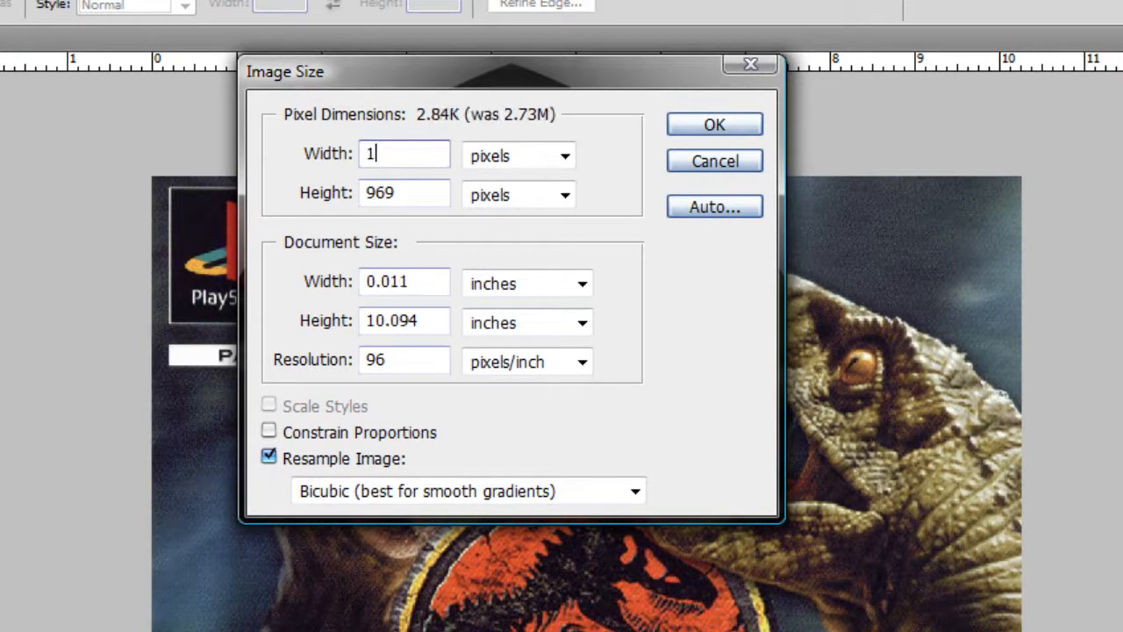
type("44")
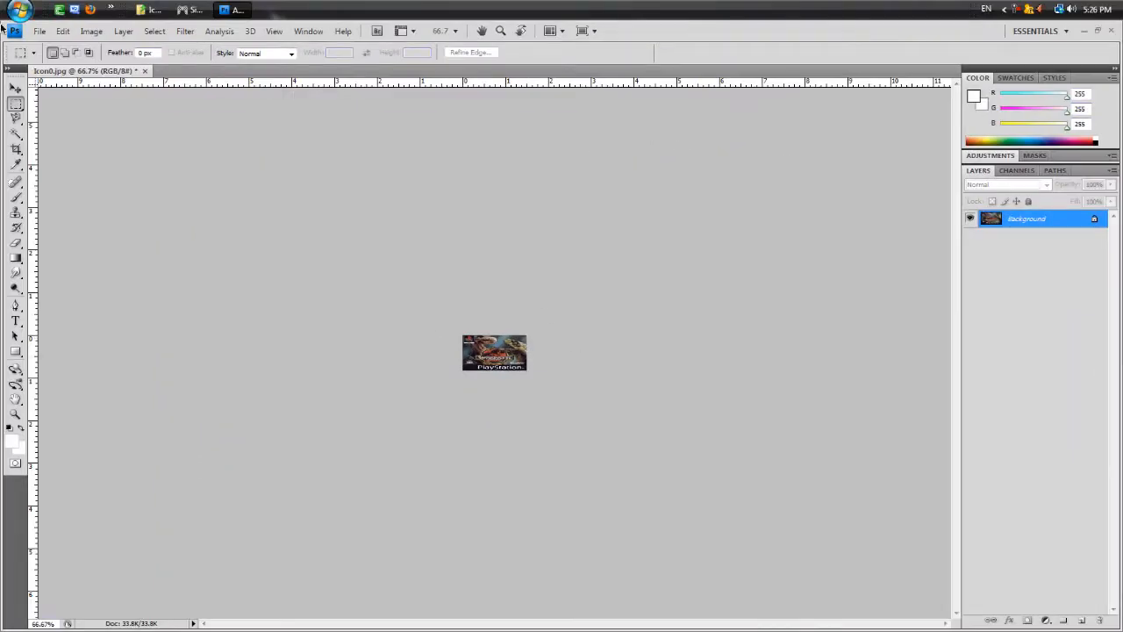
Step: Save the resized cover as Icon0.png in PNG format
left_click(40, 31)
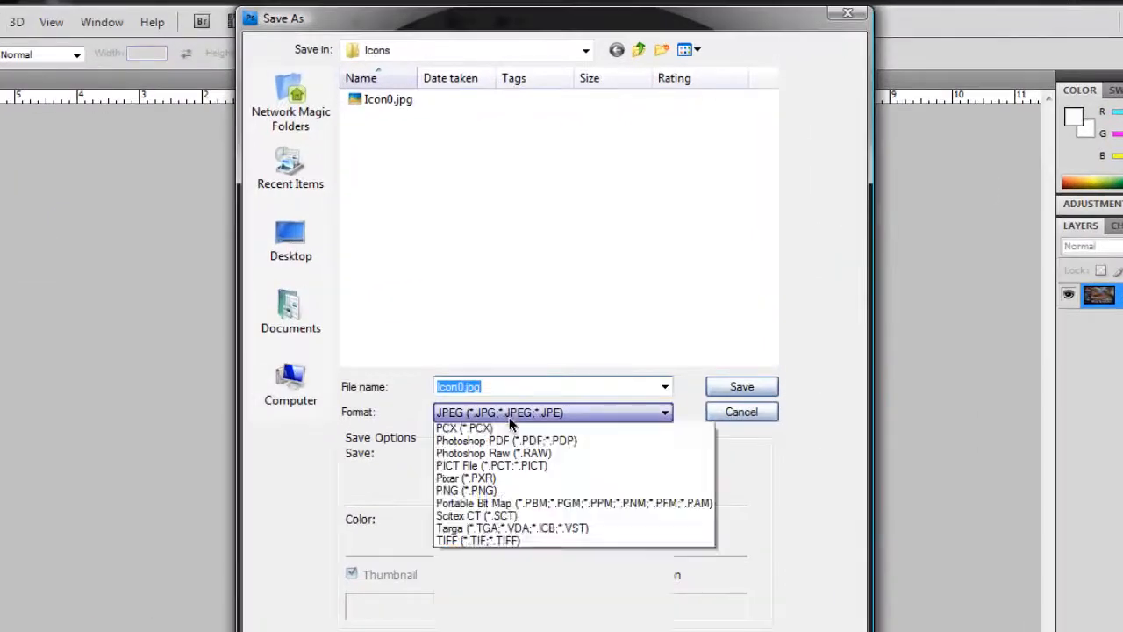
left_click(466, 490)
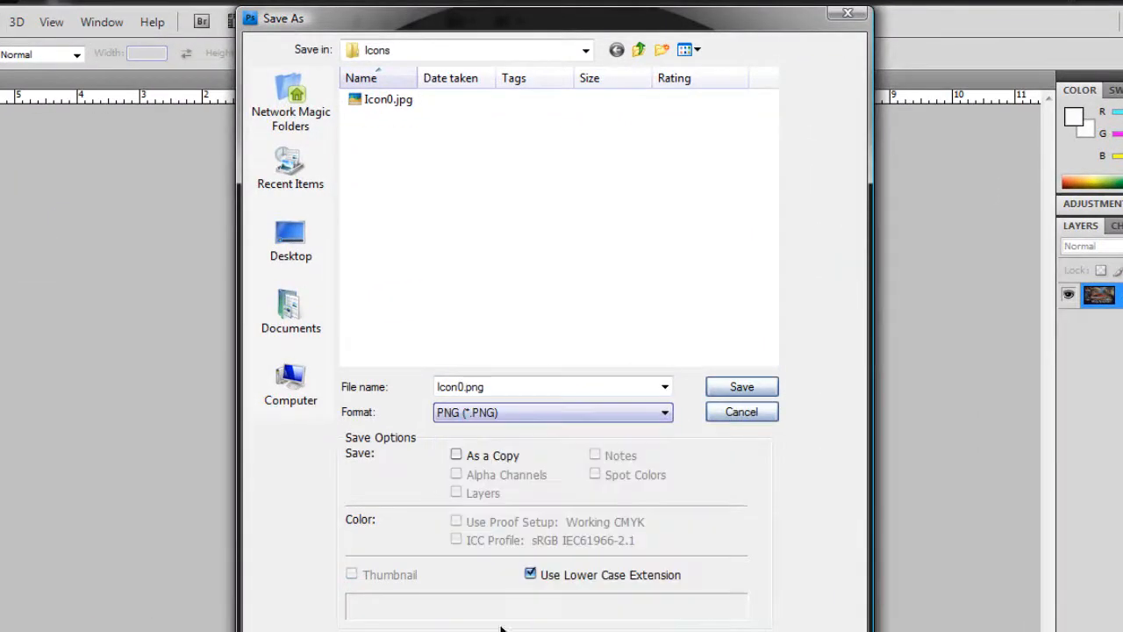
left_click(741, 387)
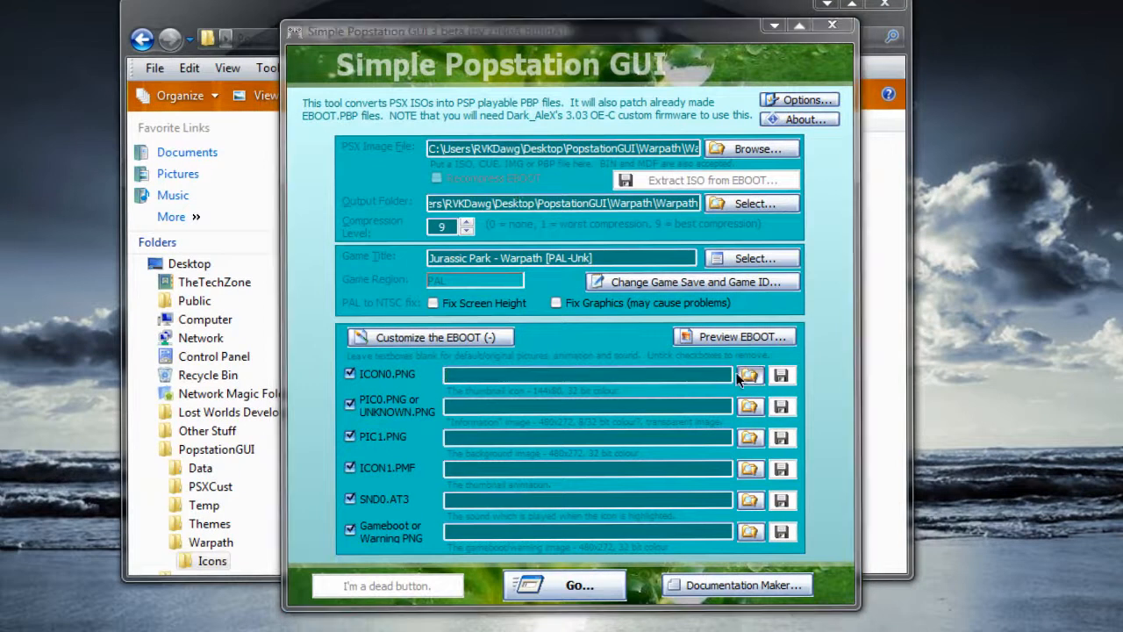
Step: Set Icon0.png as the ICON0 image and preview the EBOOT
left_click(750, 376)
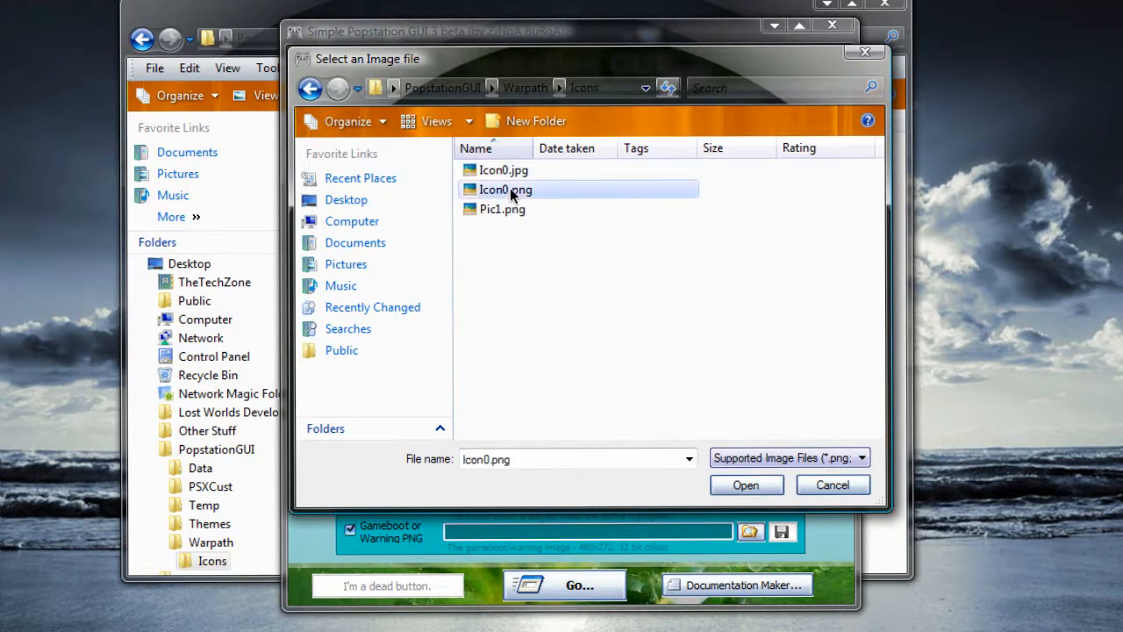
left_click(745, 484)
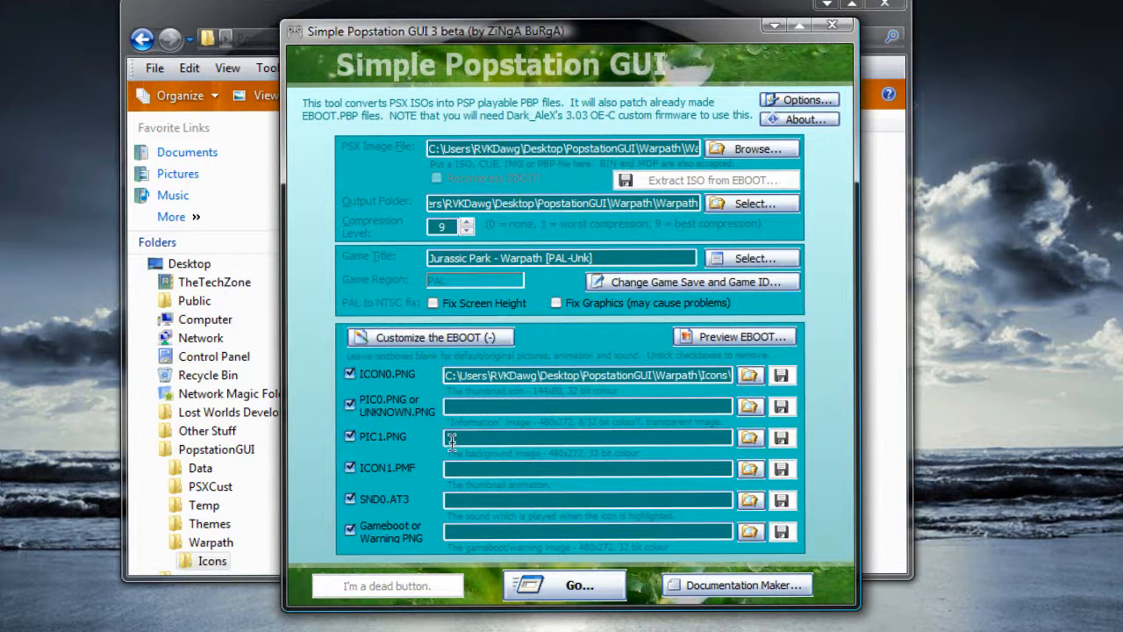
mouse_move(735, 336)
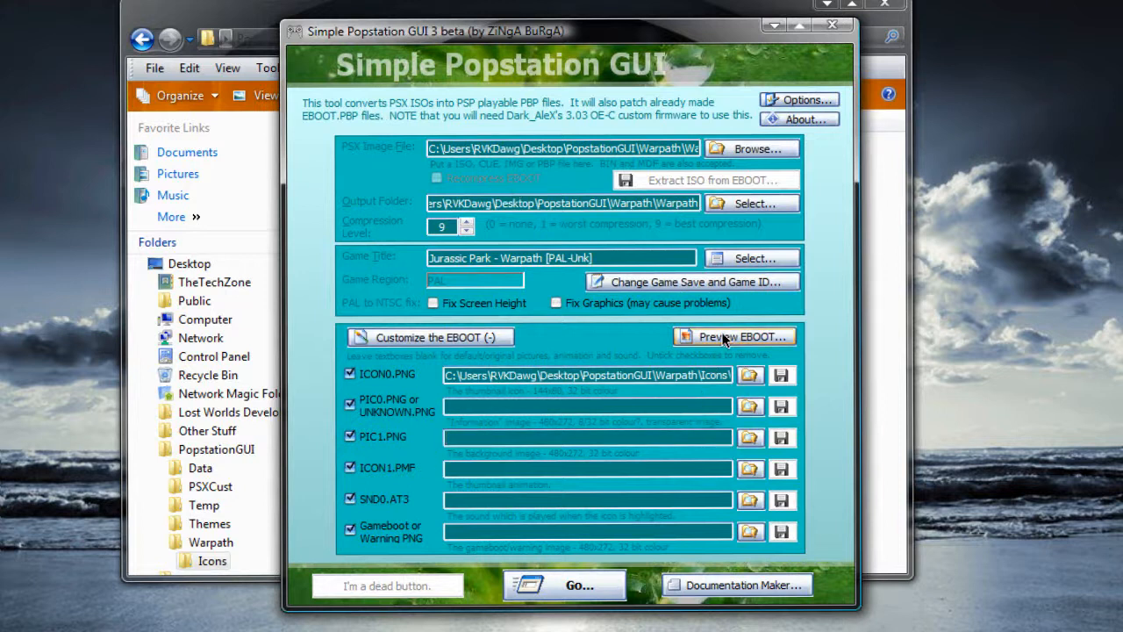
left_click(735, 336)
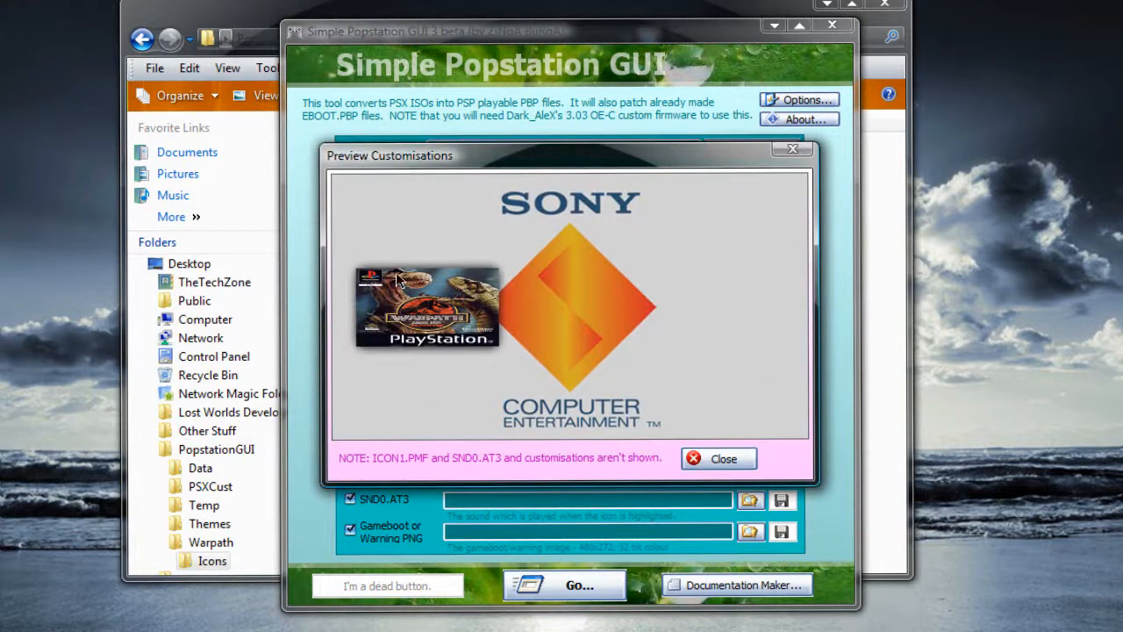
left_click(718, 458)
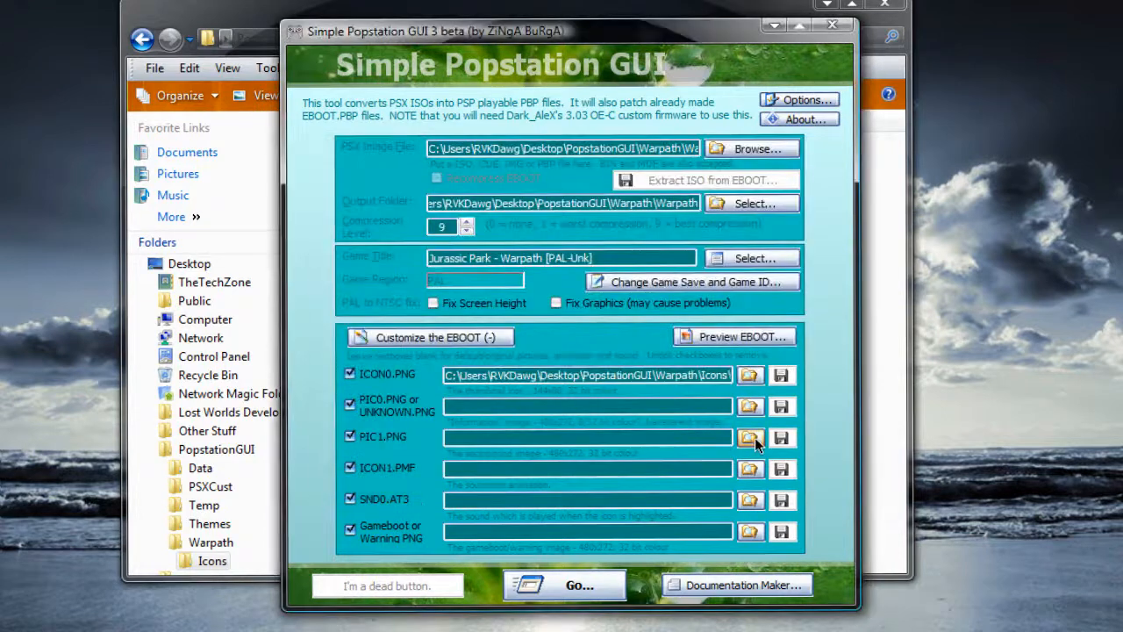
Step: Set Pic1.png as the PIC1 background and preview the EBOOT screens
left_click(750, 437)
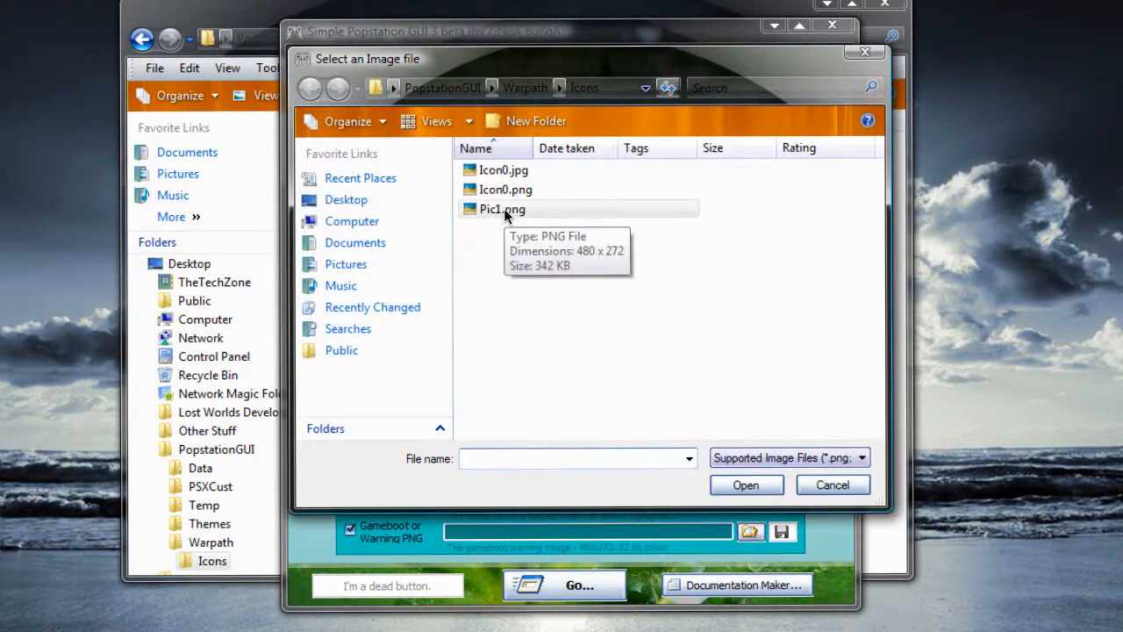
left_click(744, 484)
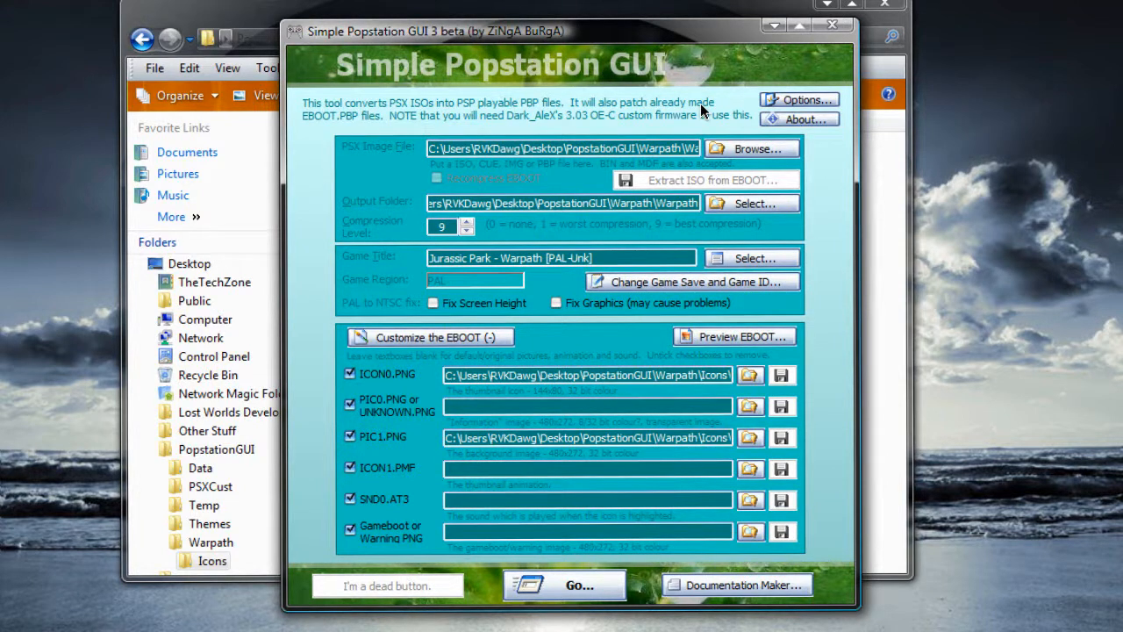
left_click(733, 336)
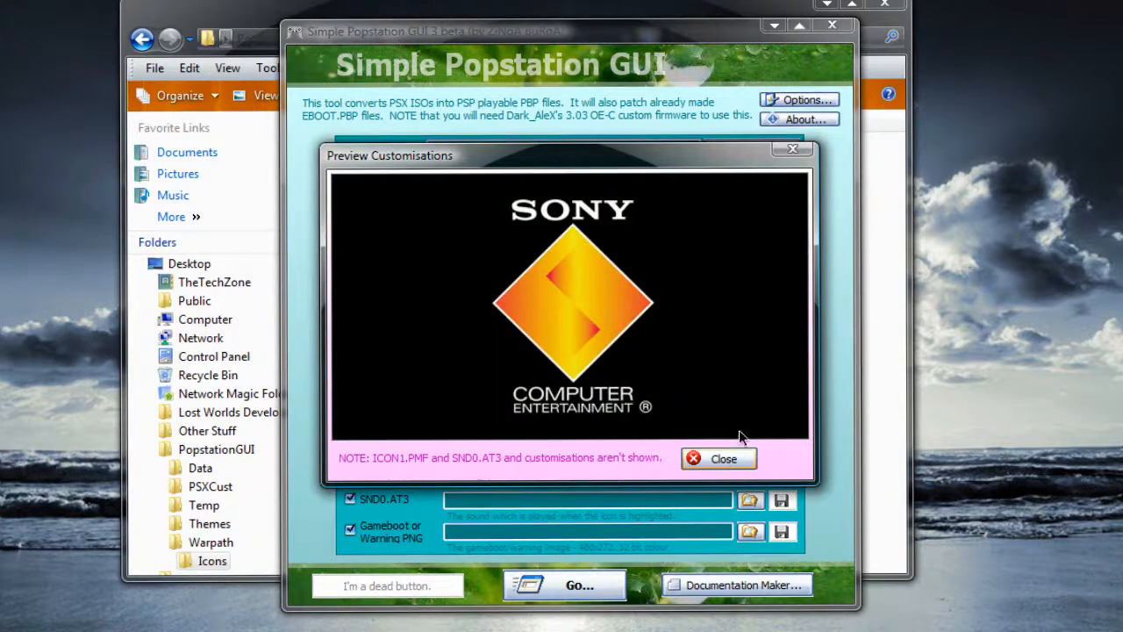
left_click(719, 458)
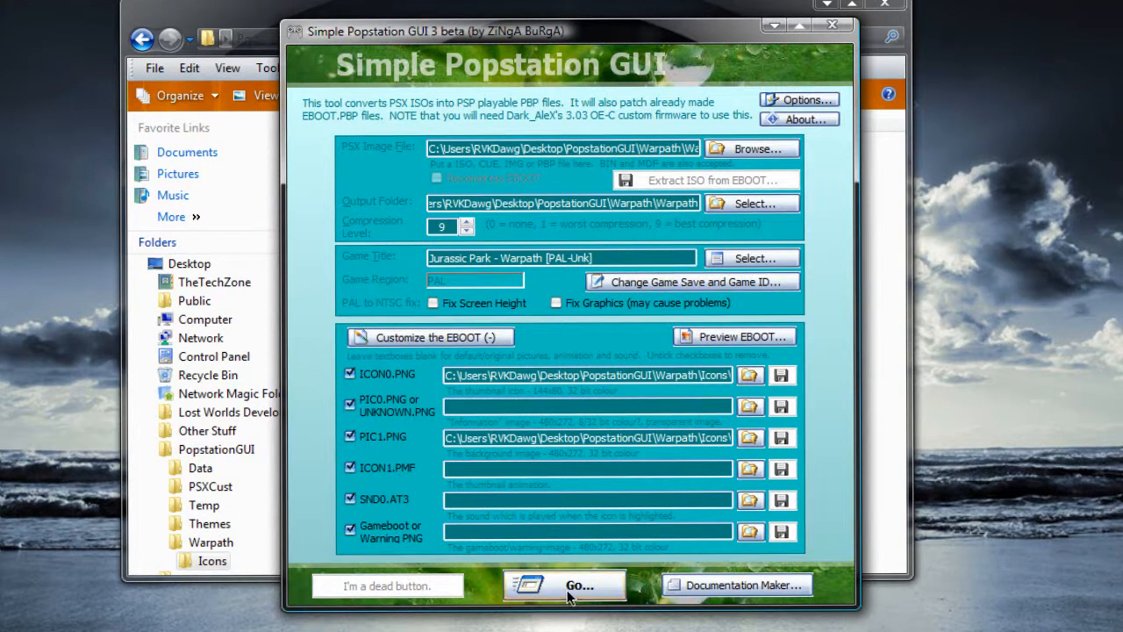
Step: Convert Warpath without the PAL to NTSC fix and skip transferring to the PSP
left_click(565, 584)
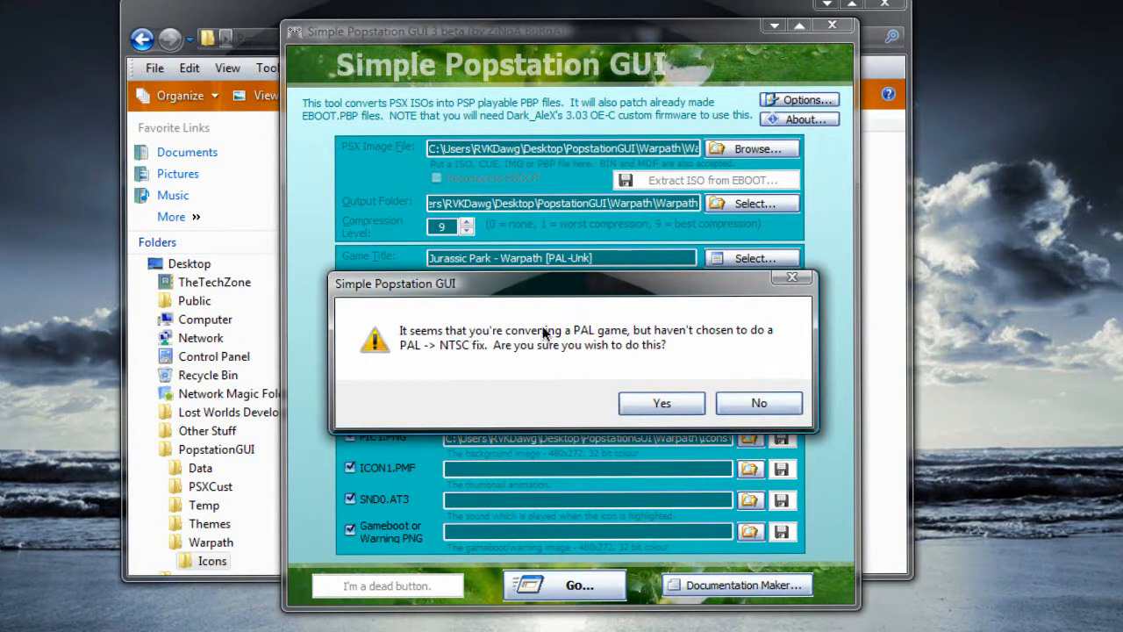
mouse_move(420, 351)
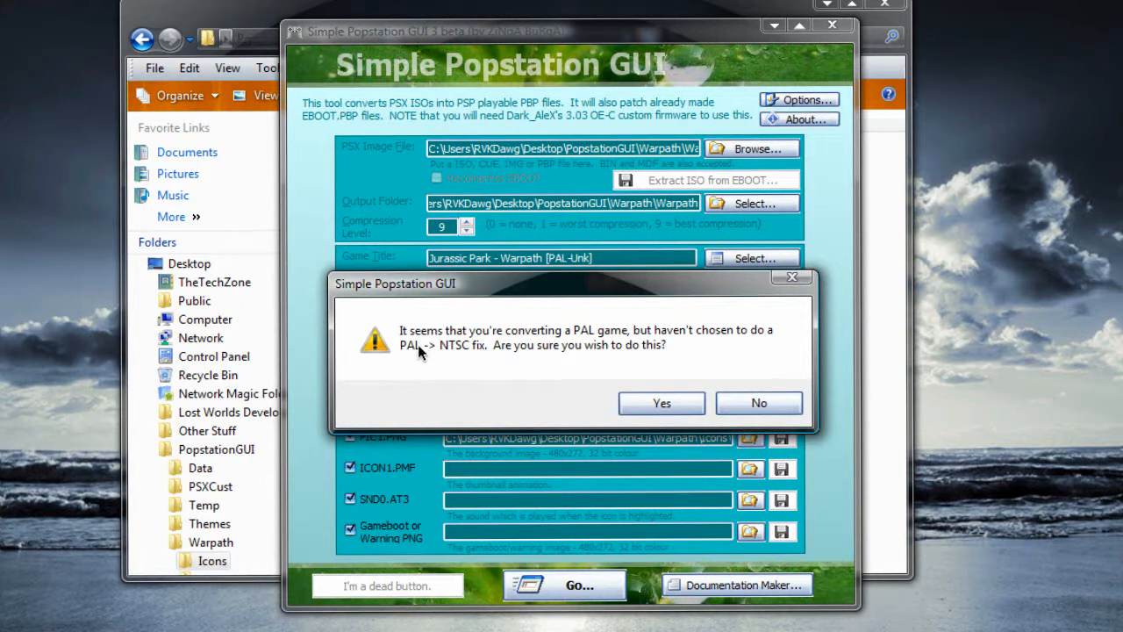
left_click(661, 403)
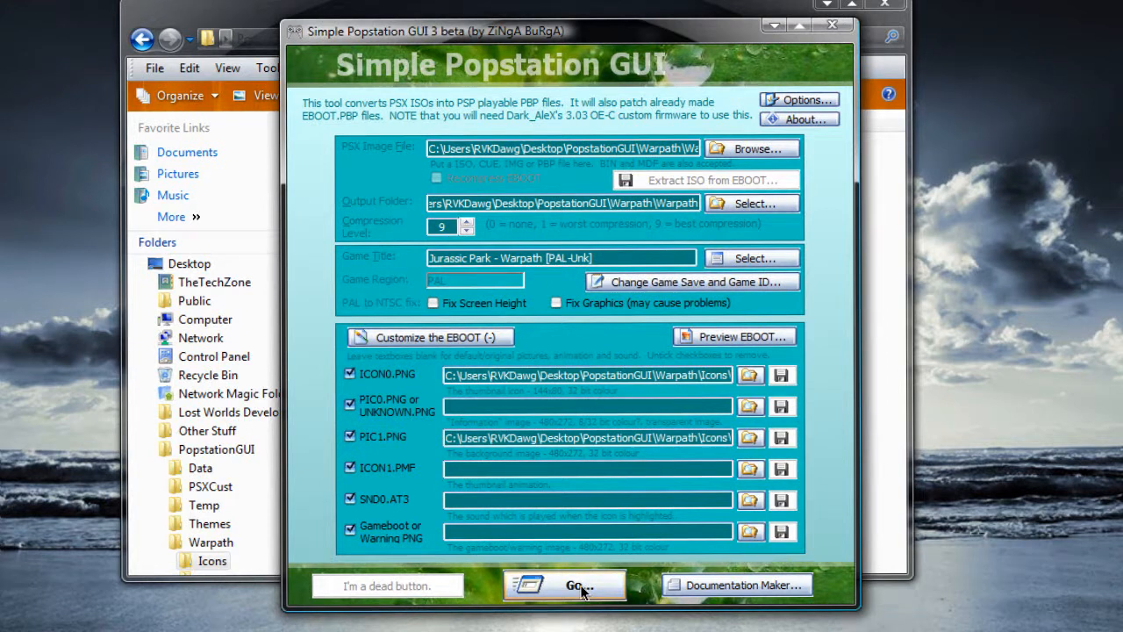
left_click(577, 585)
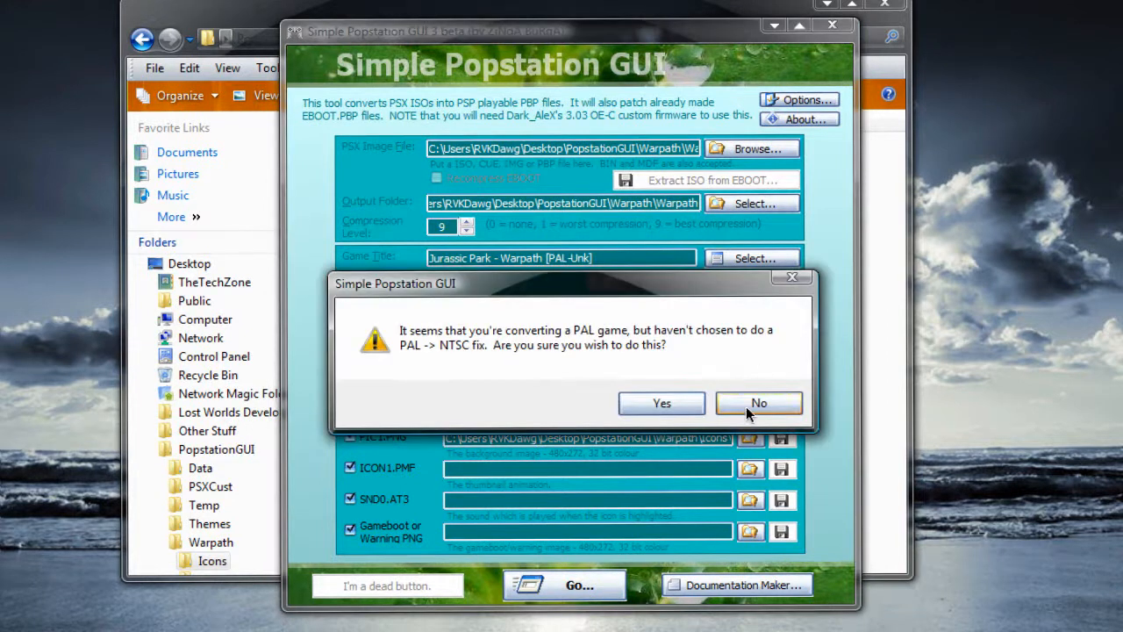
mouse_move(662, 402)
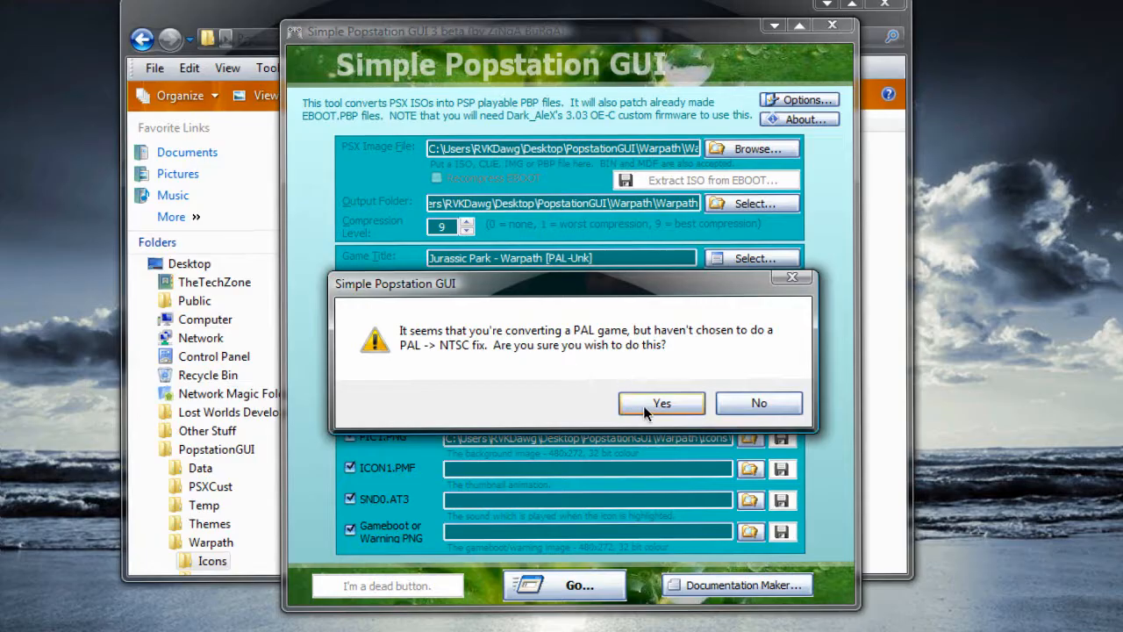
left_click(661, 403)
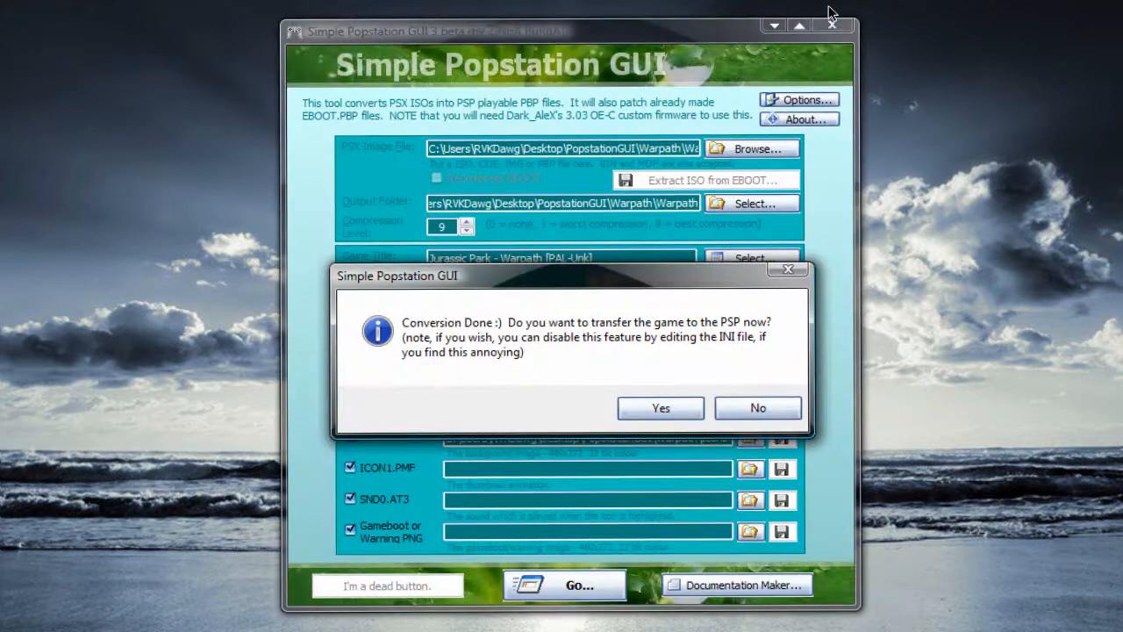
mouse_move(425, 341)
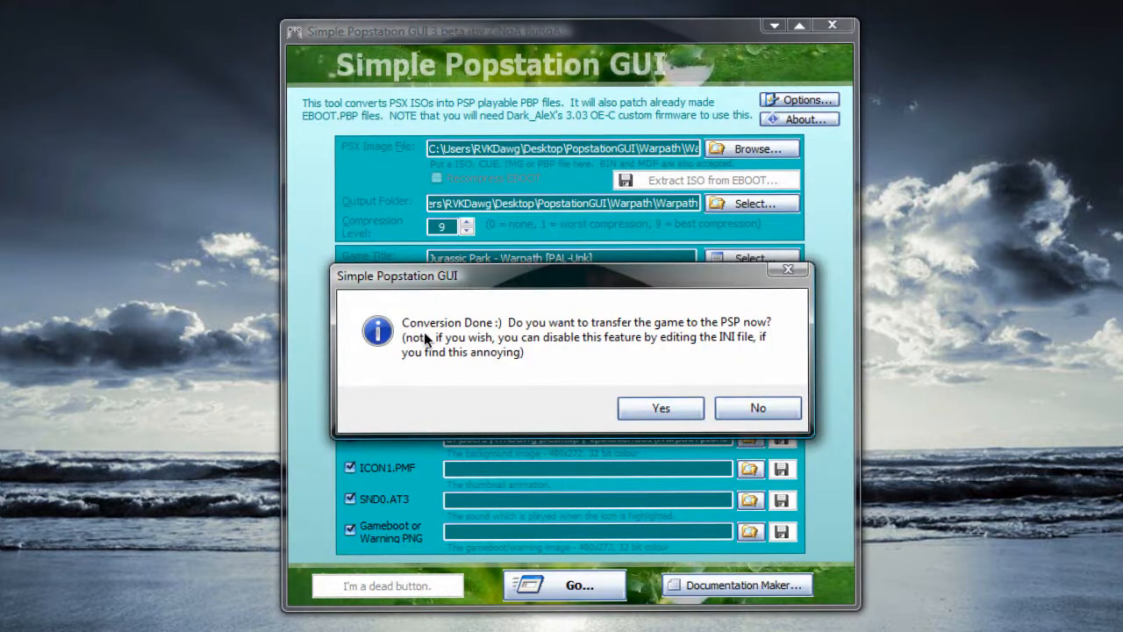
mouse_move(566, 338)
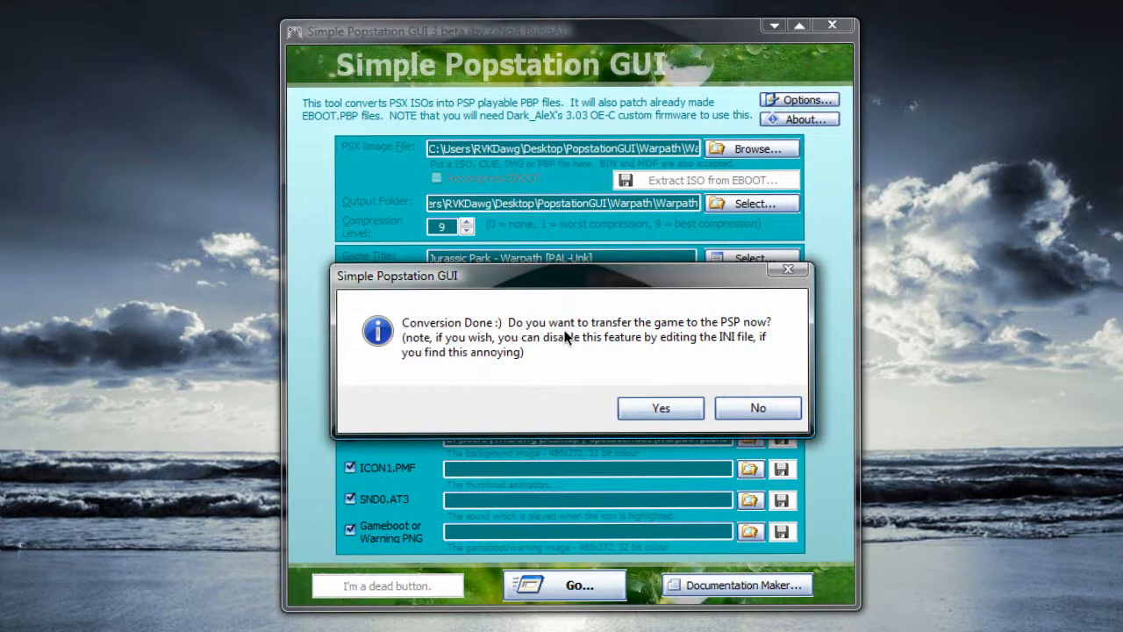
mouse_move(501, 360)
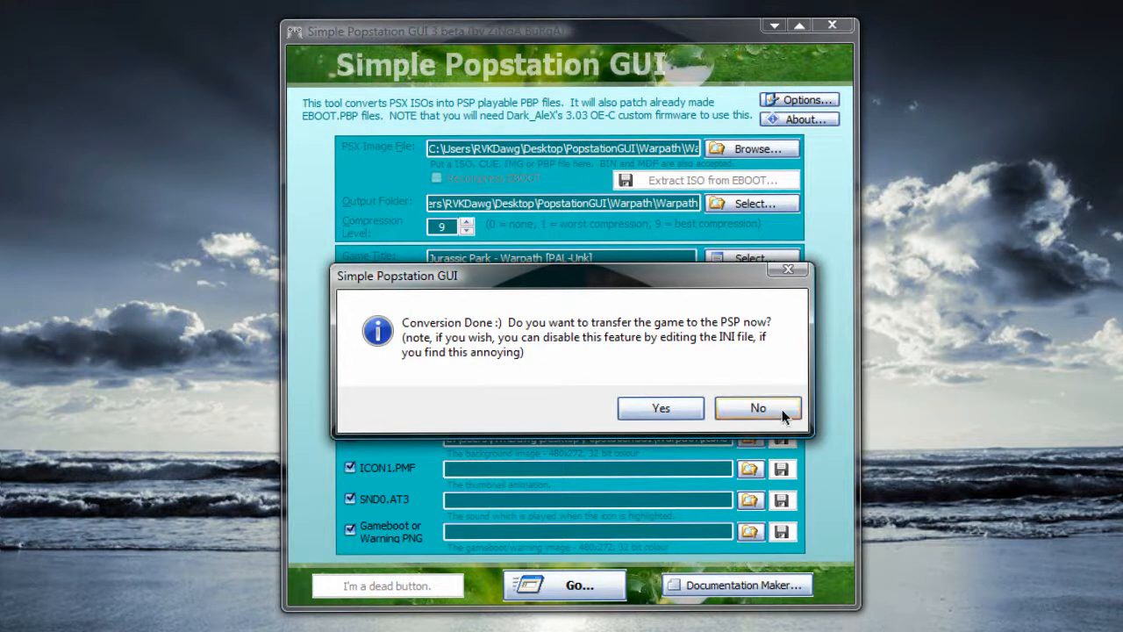
left_click(757, 408)
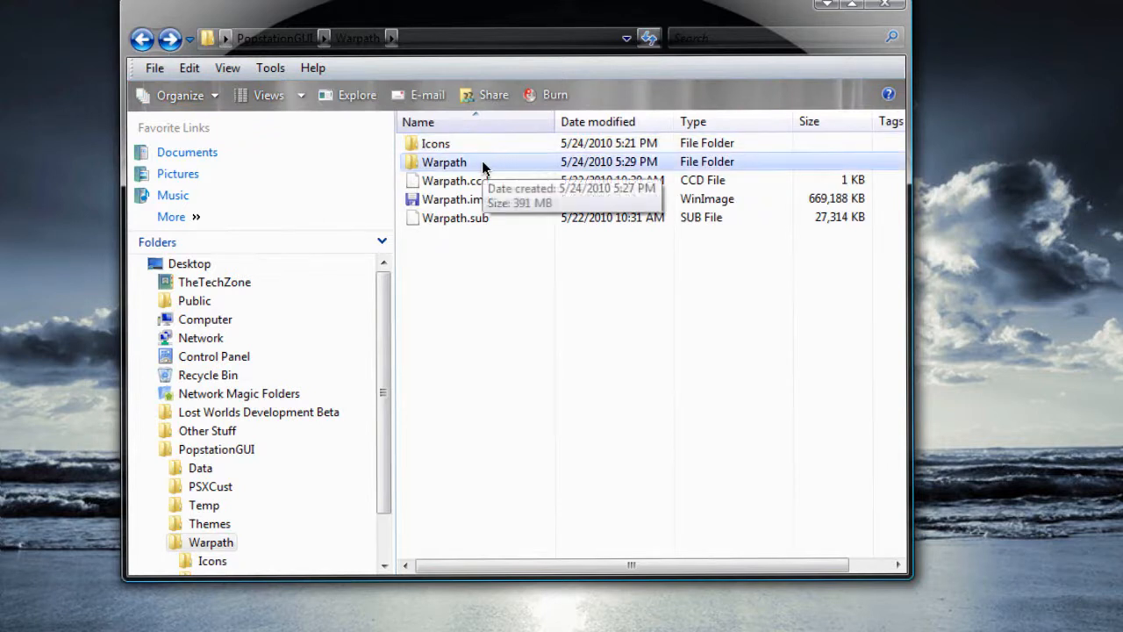
Step: Check the Warpath output folder holds EBOOT.PBP, then go back to the parent folder
double_click(444, 161)
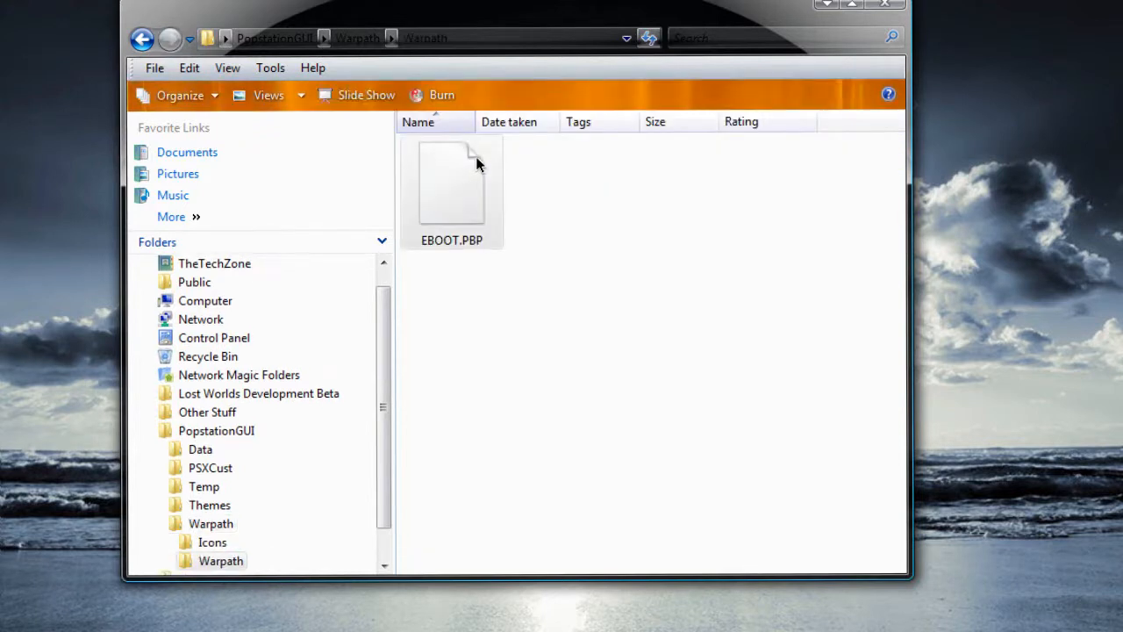
left_click(452, 184)
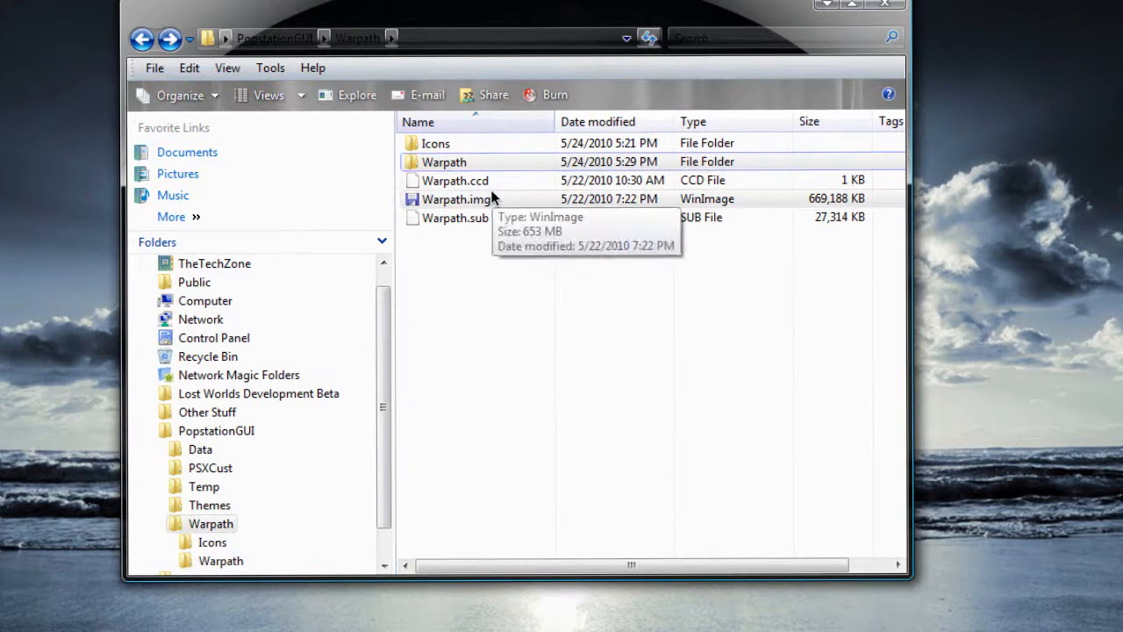
mouse_move(498, 471)
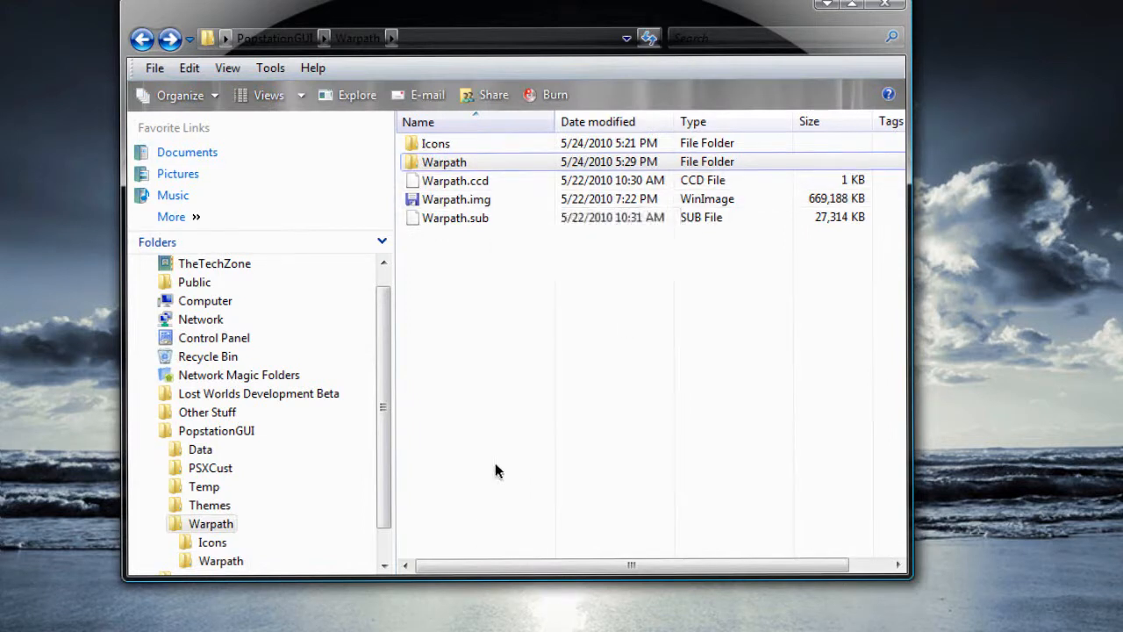
mouse_move(489, 473)
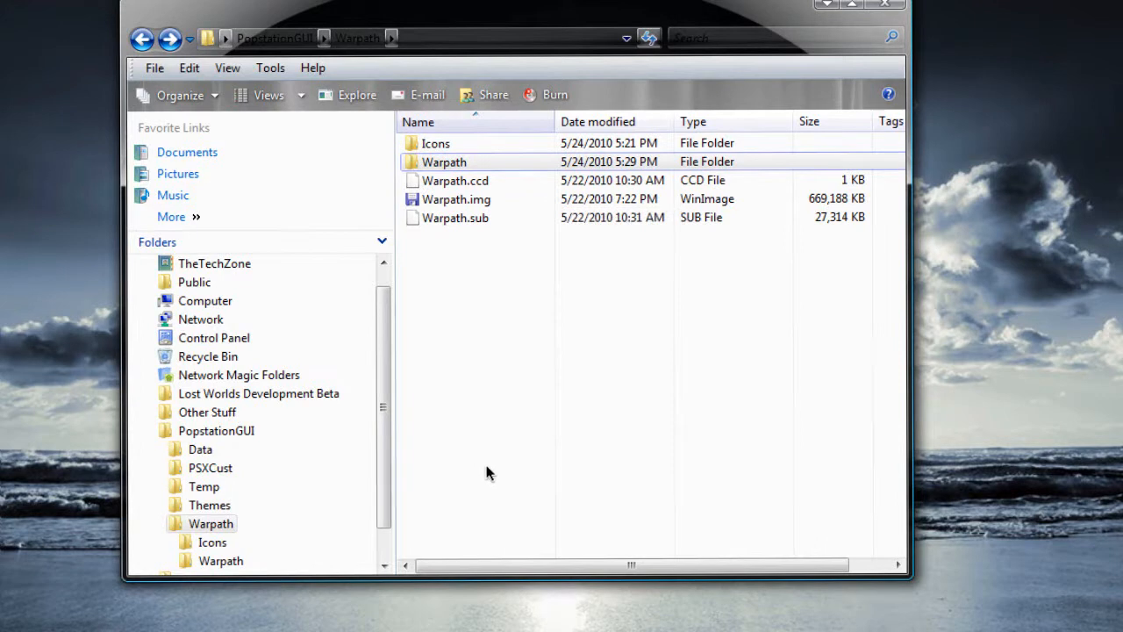
mouse_move(503, 471)
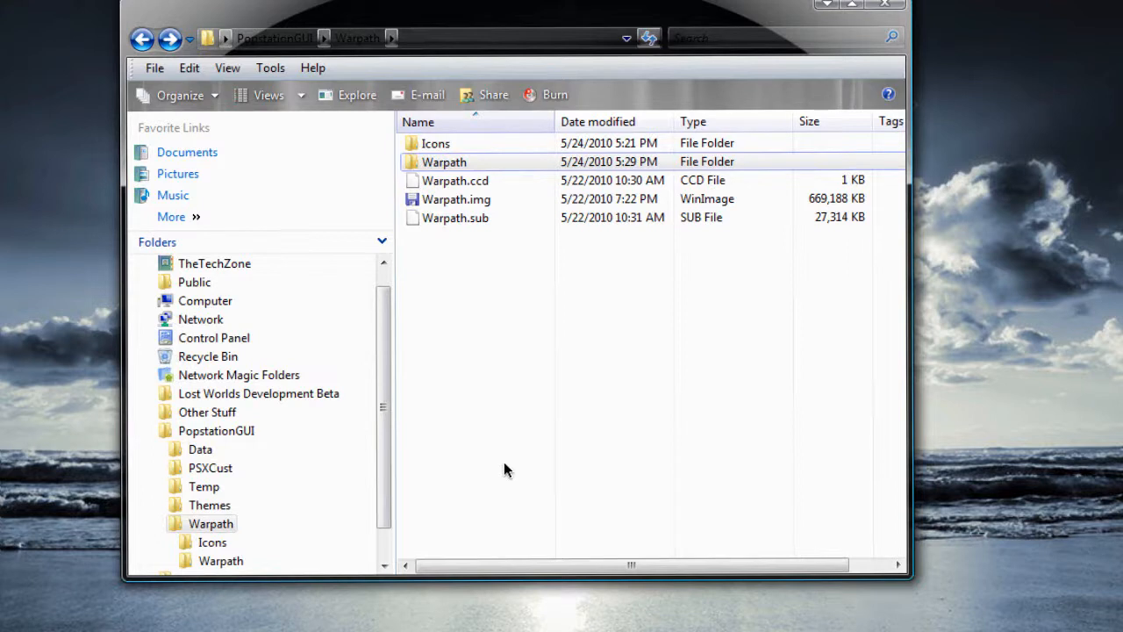
mouse_move(946, 274)
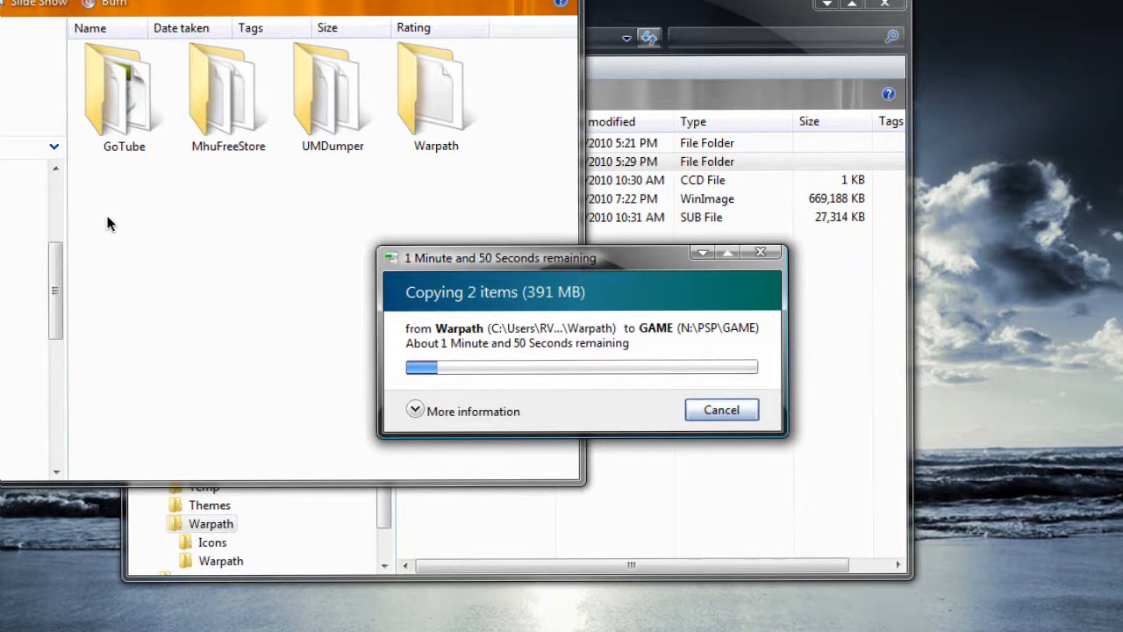
mouse_move(332, 53)
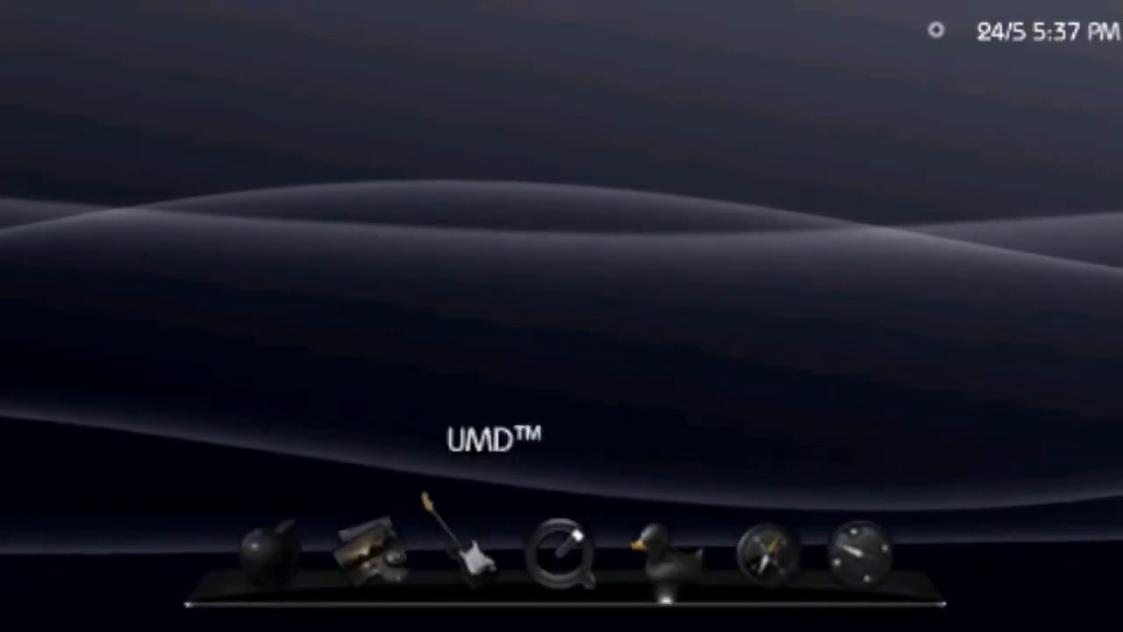
Step: Navigate the PSP menu to launch Warpath: Jurassic Park, reaching its language selection screen
key("Left")
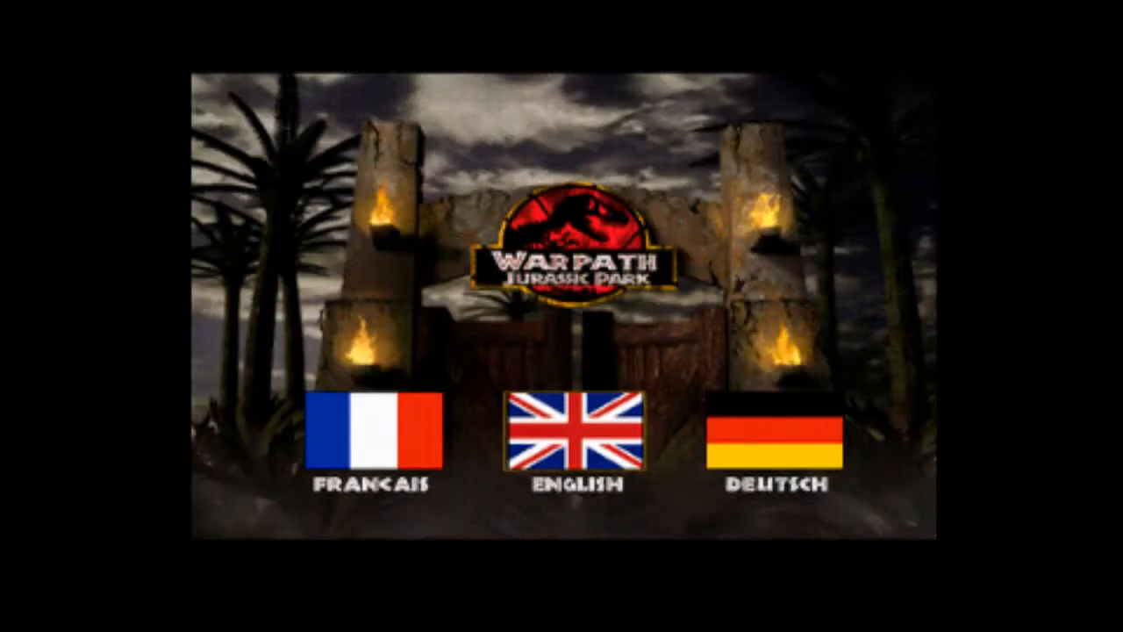
Step: Choose English, then start a match to reach the Acro versus Styrac fighter select
left_click(568, 439)
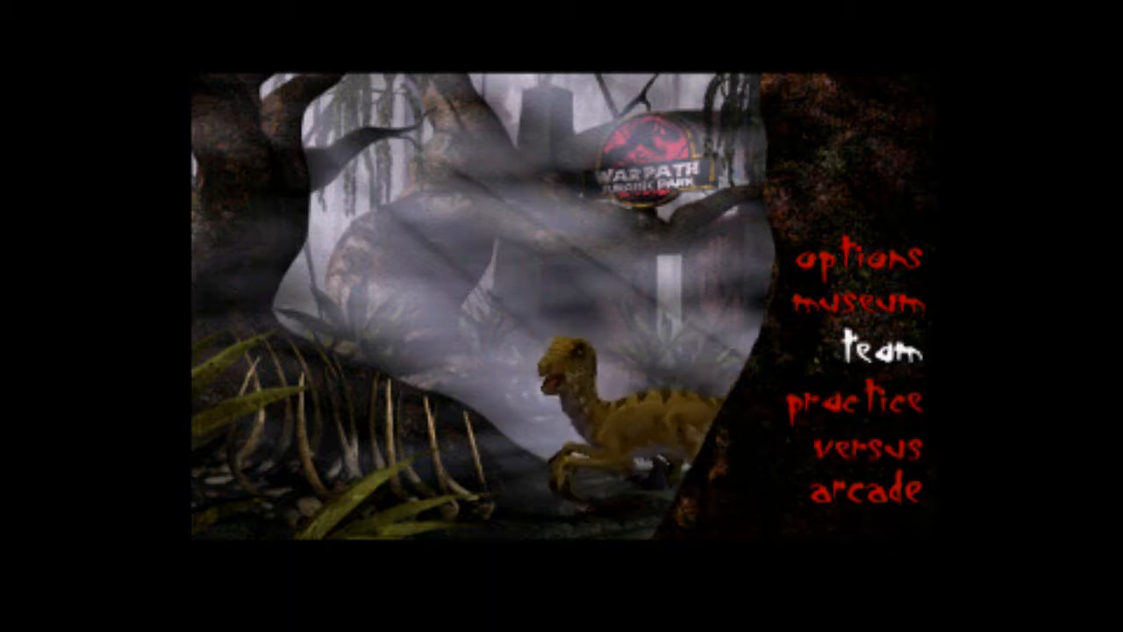
left_click(874, 450)
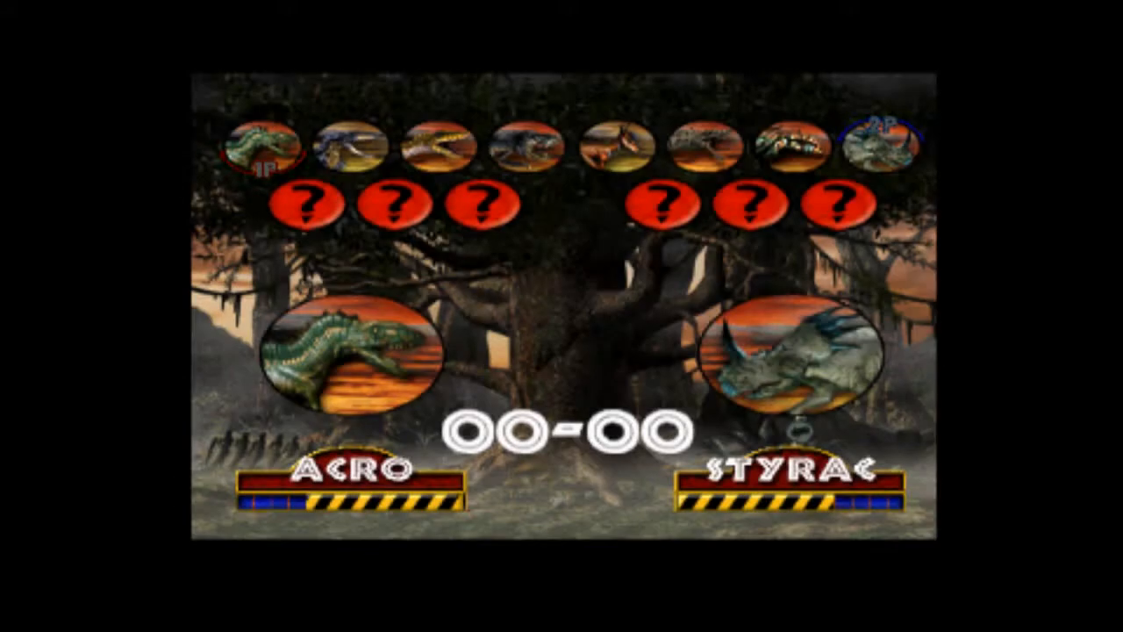